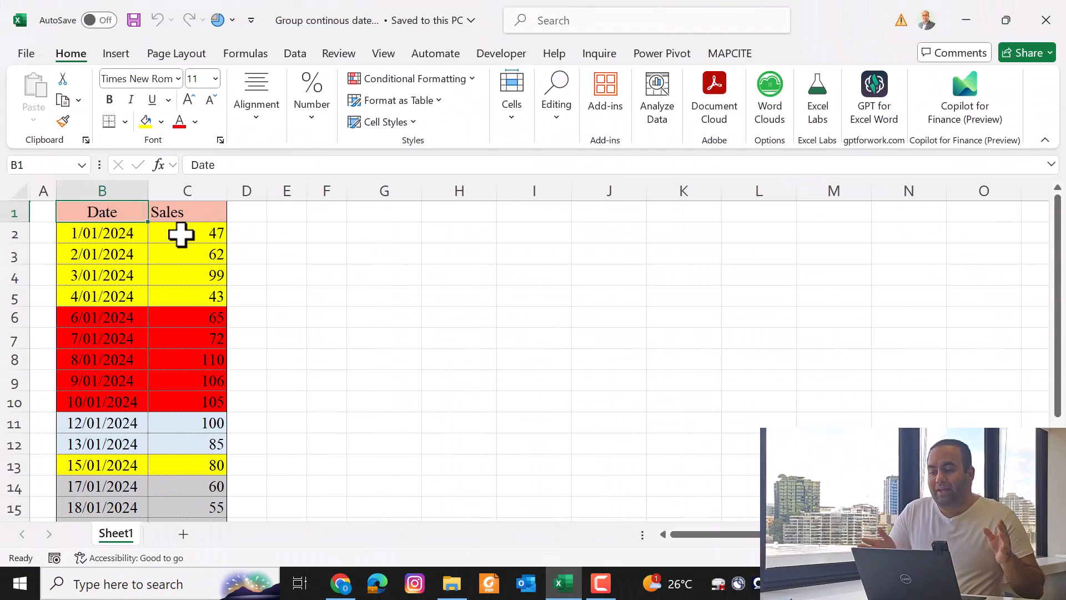
# Step: Convert the Date and Sales range into Table1 and load it into Power Query Editor
pyautogui.click(102, 233)
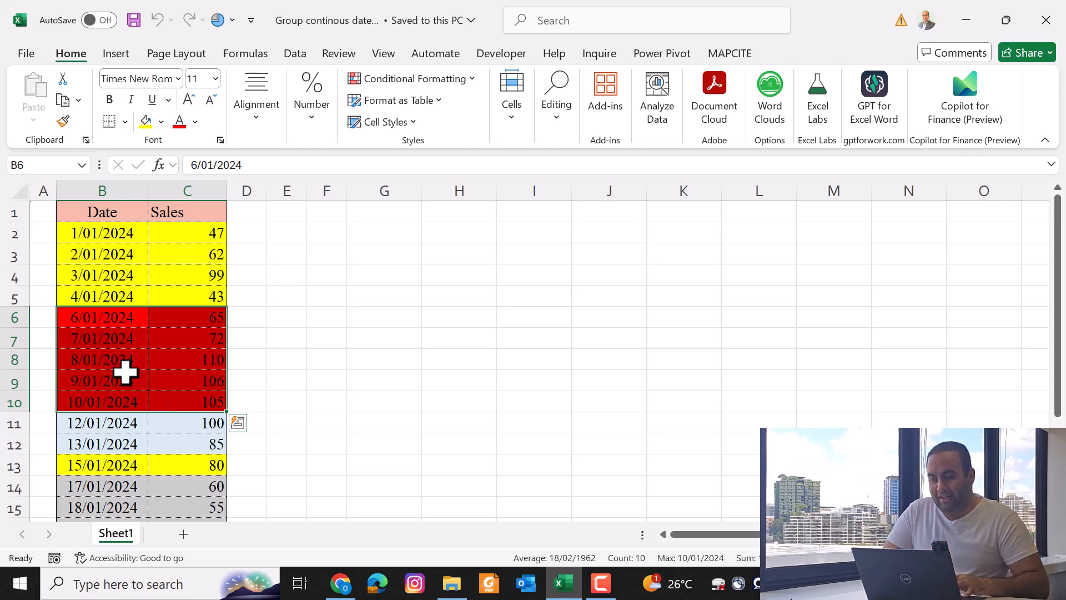
pyautogui.click(394, 100)
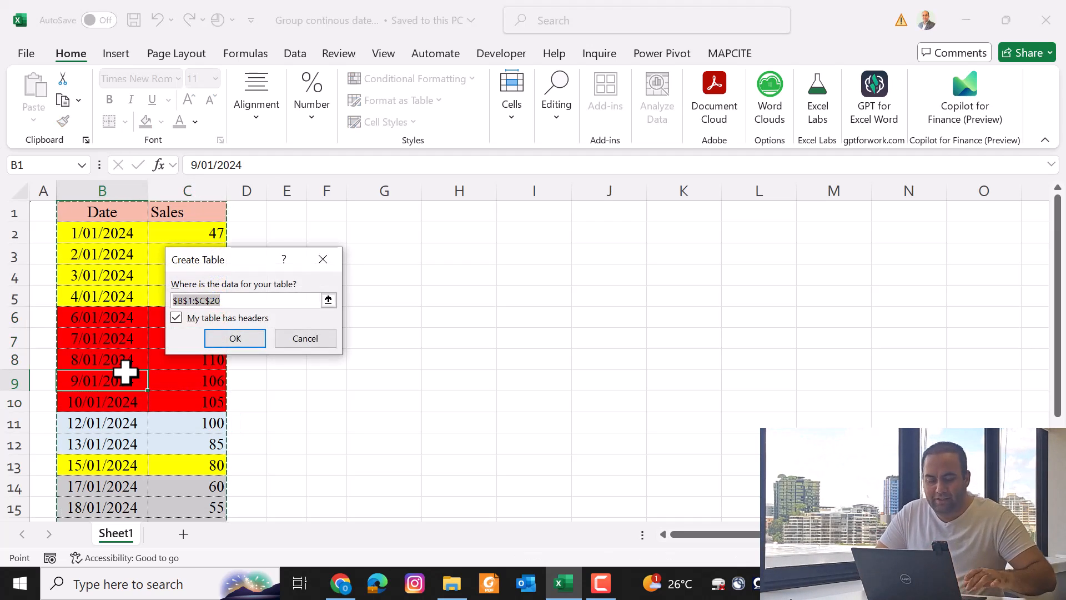
pyautogui.click(234, 338)
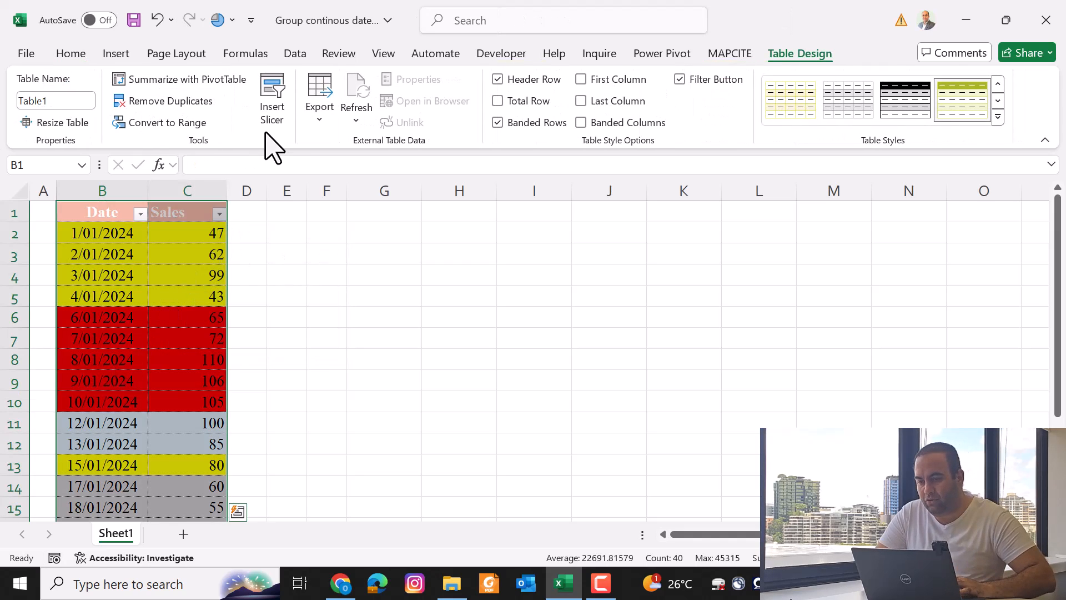
pyautogui.moveTo(319, 95)
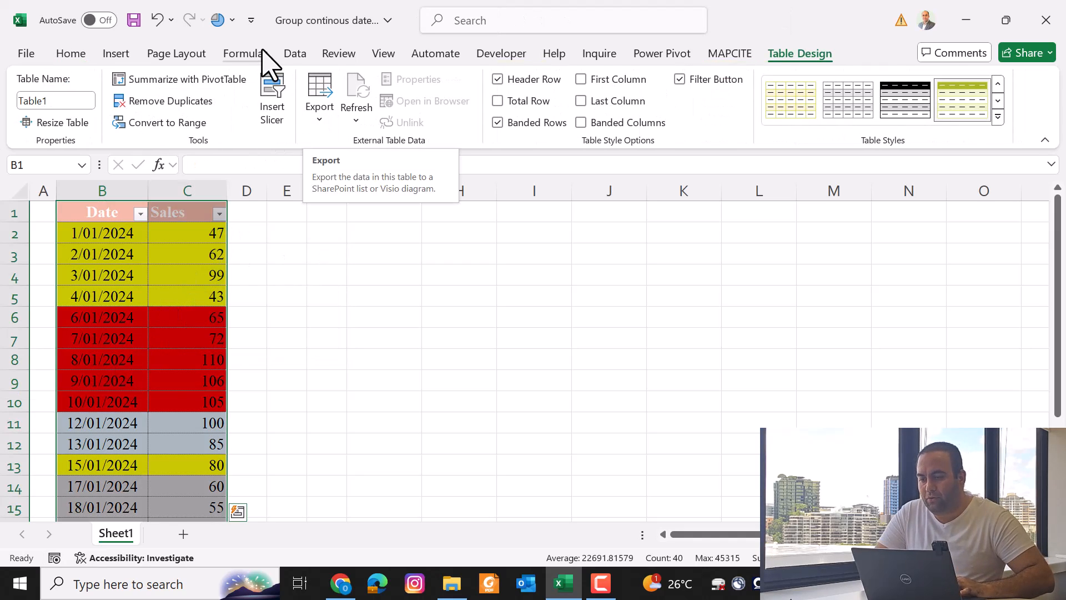
pyautogui.click(294, 53)
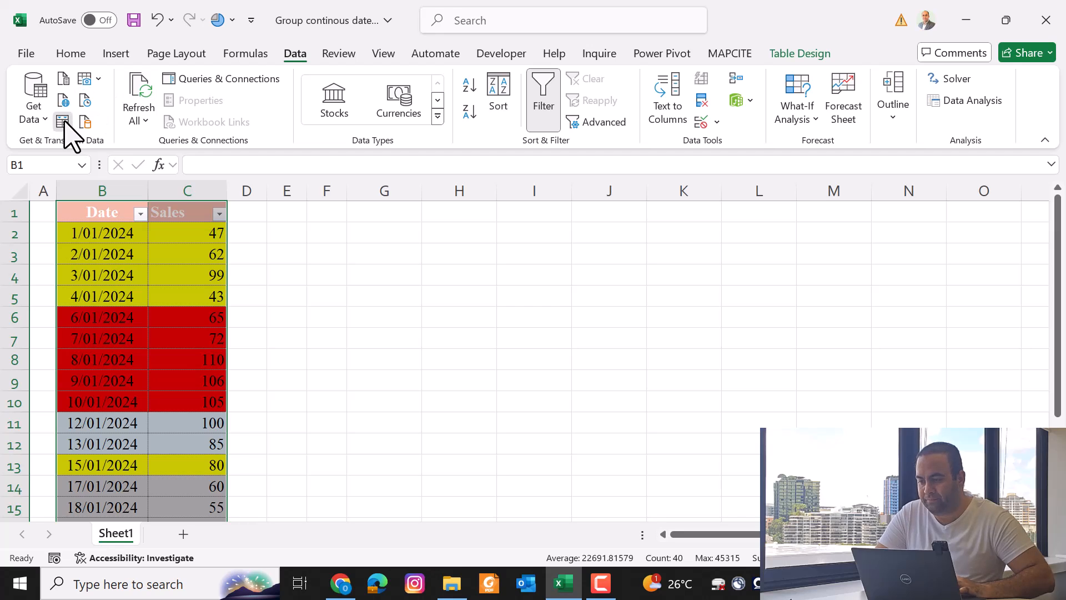
pyautogui.click(63, 121)
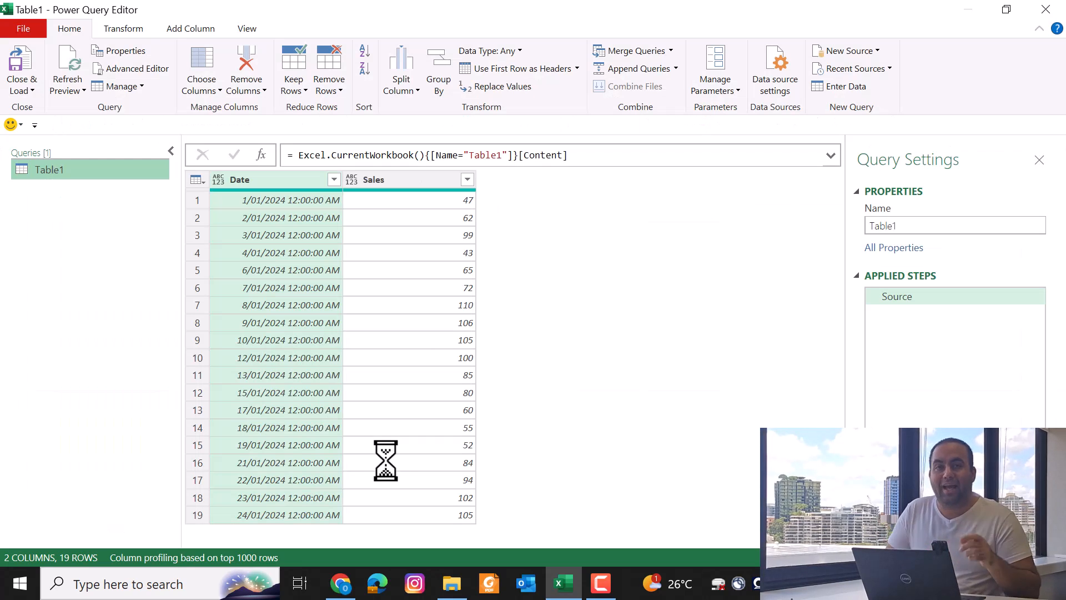
# Step: Add a 0-based Index column numbering the 19 rows 0 to 18
pyautogui.click(190, 28)
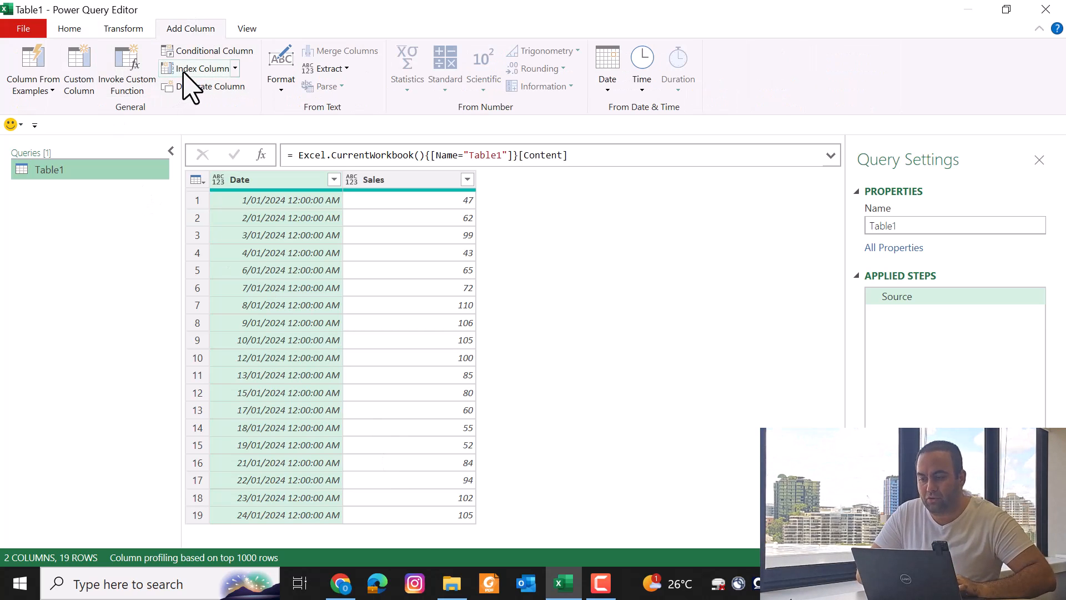
pyautogui.click(203, 67)
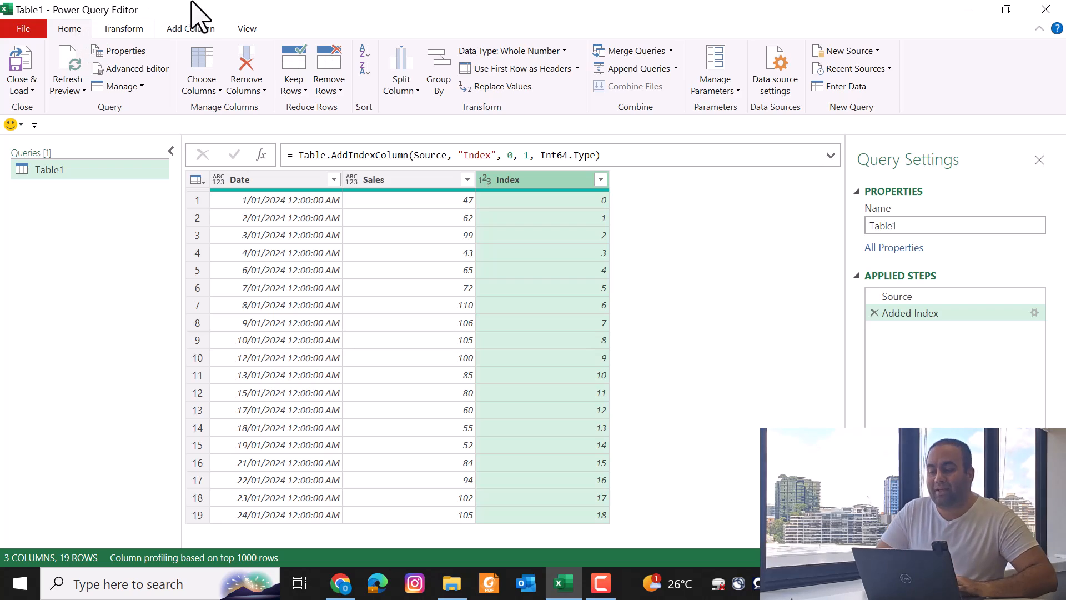
pyautogui.click(190, 28)
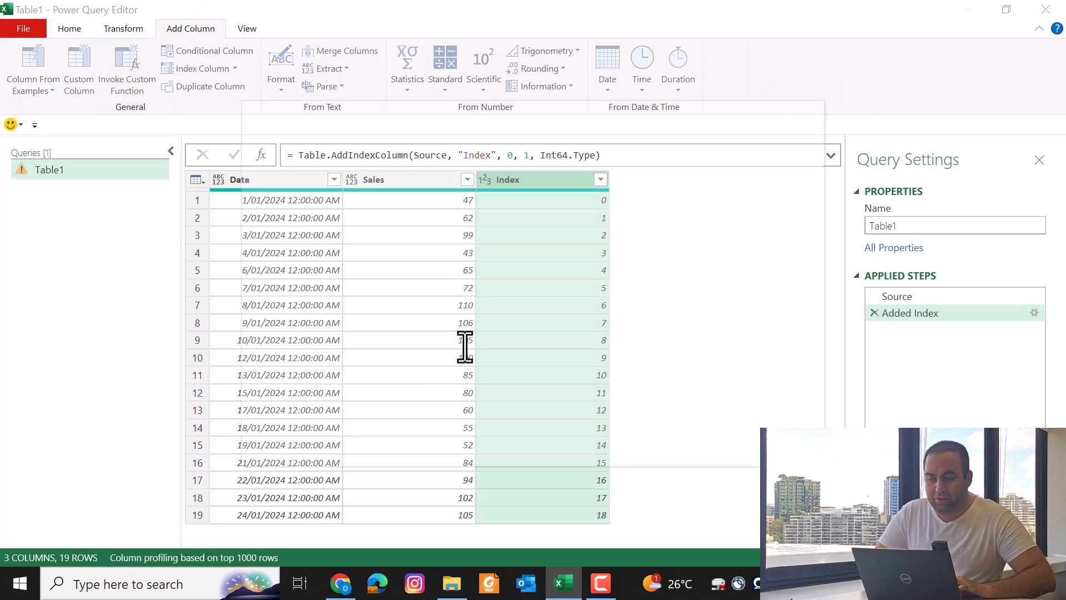
# Step: Add a Custom column with the formula Number.From([Date]) - [Index]
pyautogui.click(74, 65)
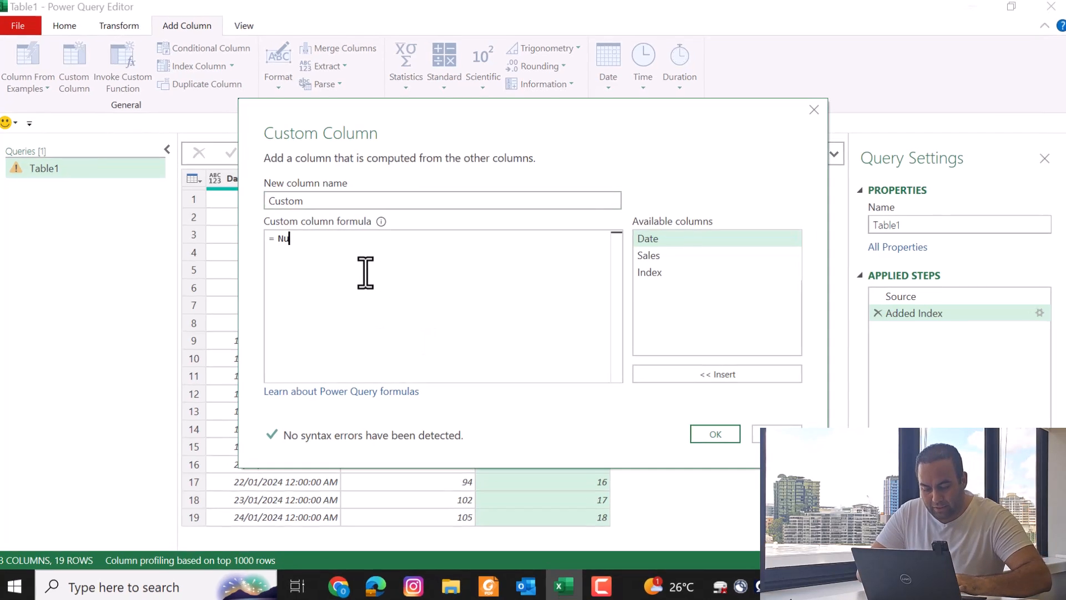
pyautogui.write('mber.From(')
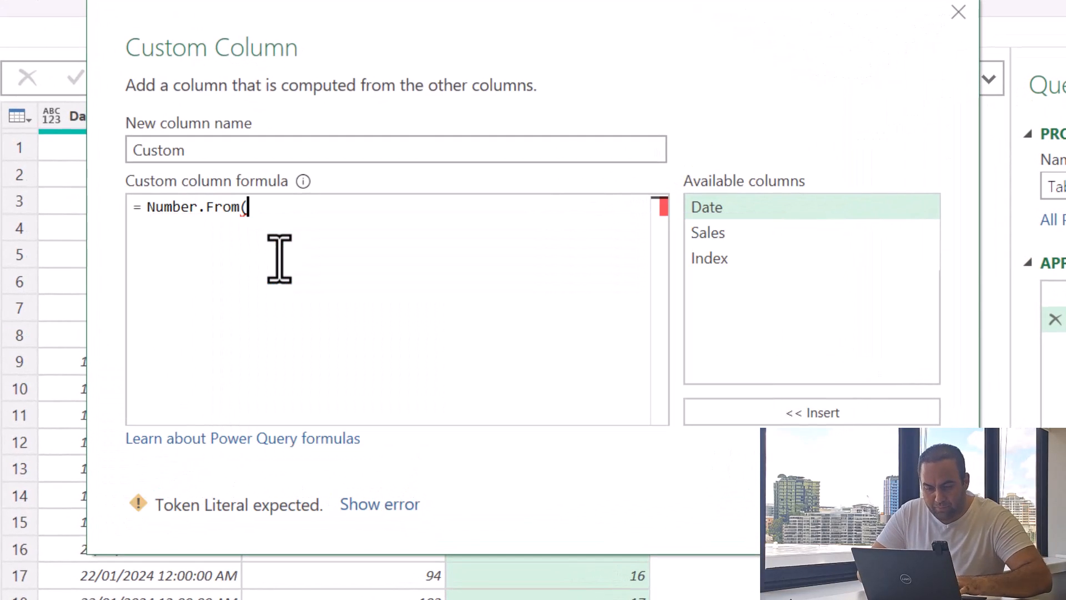
pyautogui.write('[Date]')
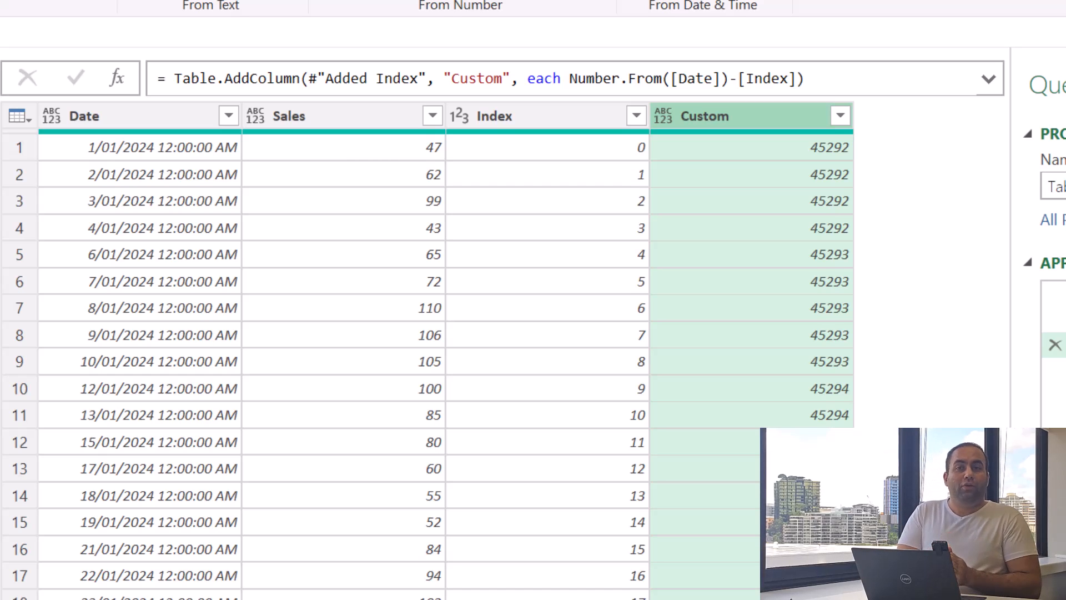
pyautogui.moveTo(827, 187)
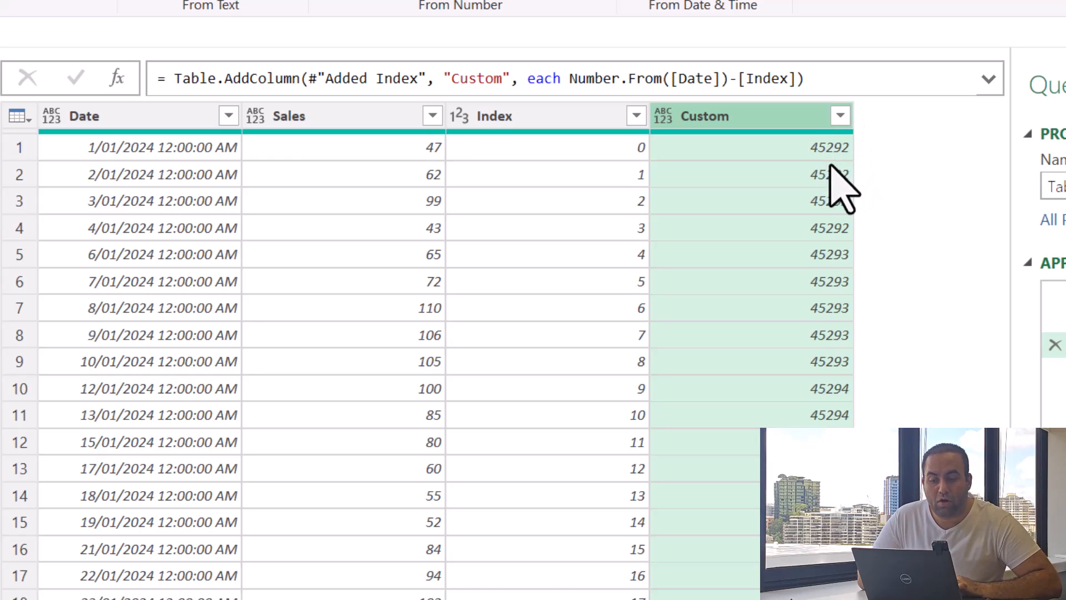
pyautogui.moveTo(877, 176)
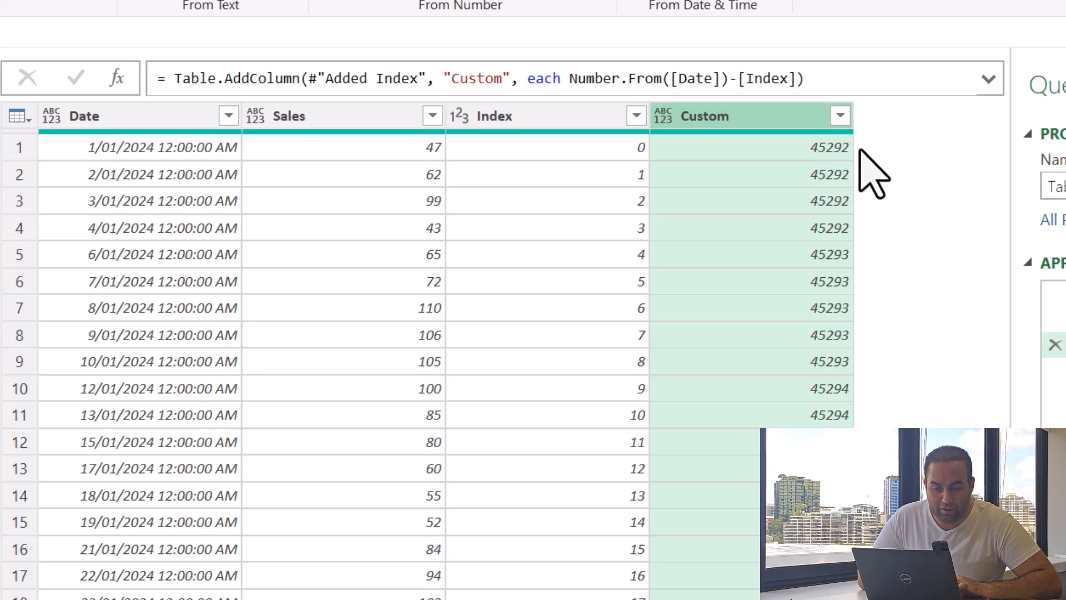
pyautogui.moveTo(867, 269)
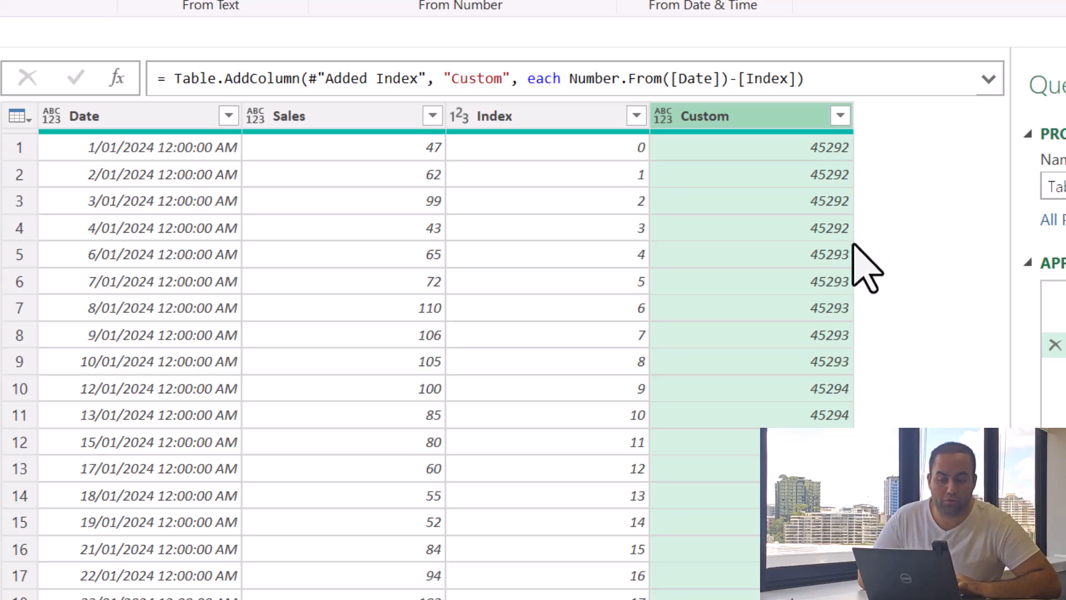
pyautogui.moveTo(870, 401)
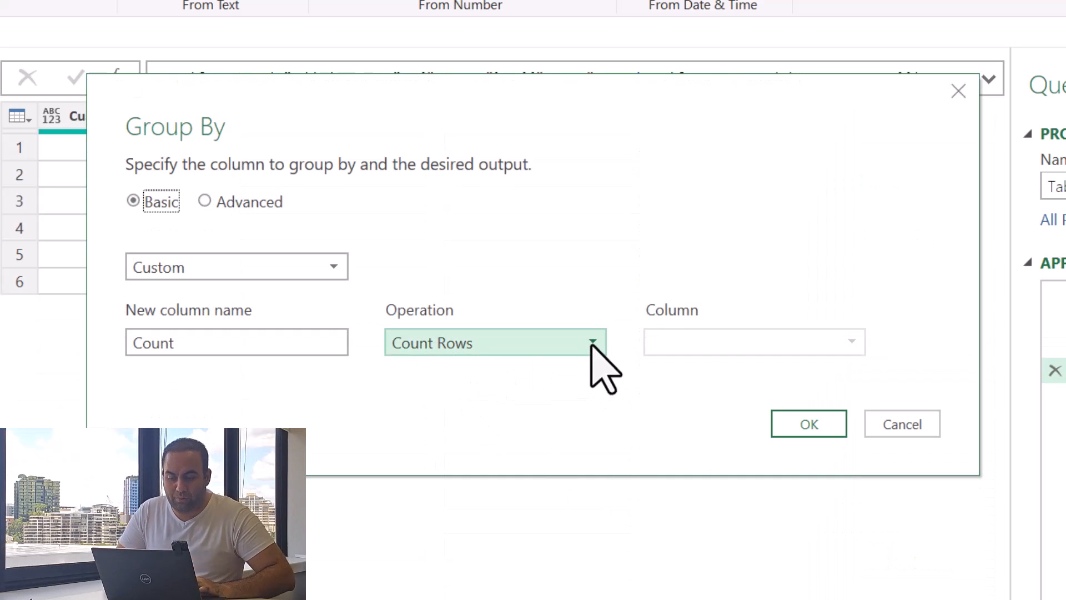
# Step: Group rows by Custom with a Sum of Sales aggregation named Total Sales
pyautogui.click(850, 342)
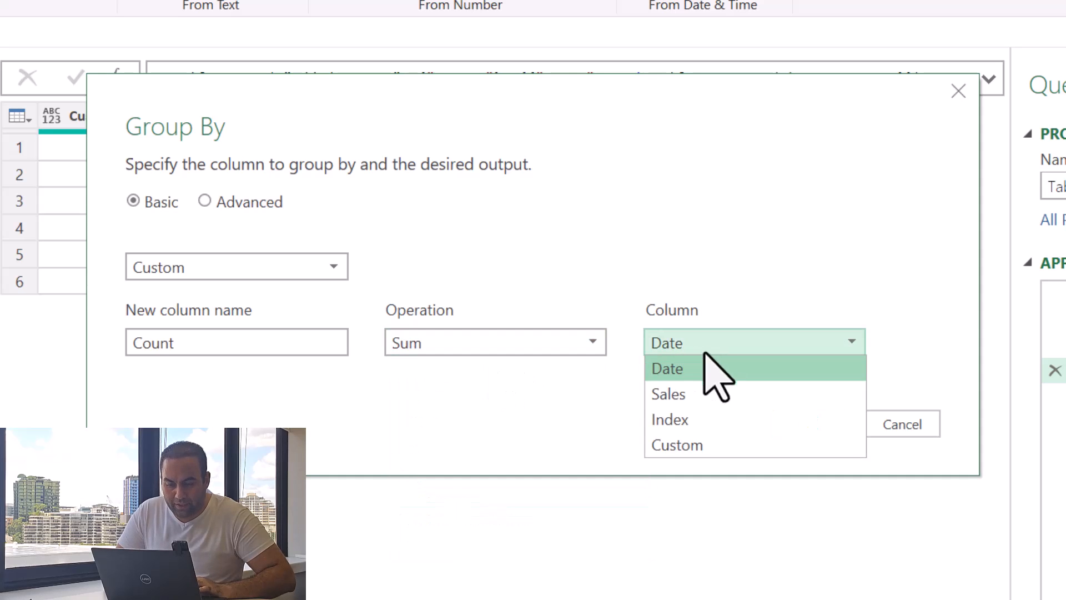
pyautogui.click(667, 394)
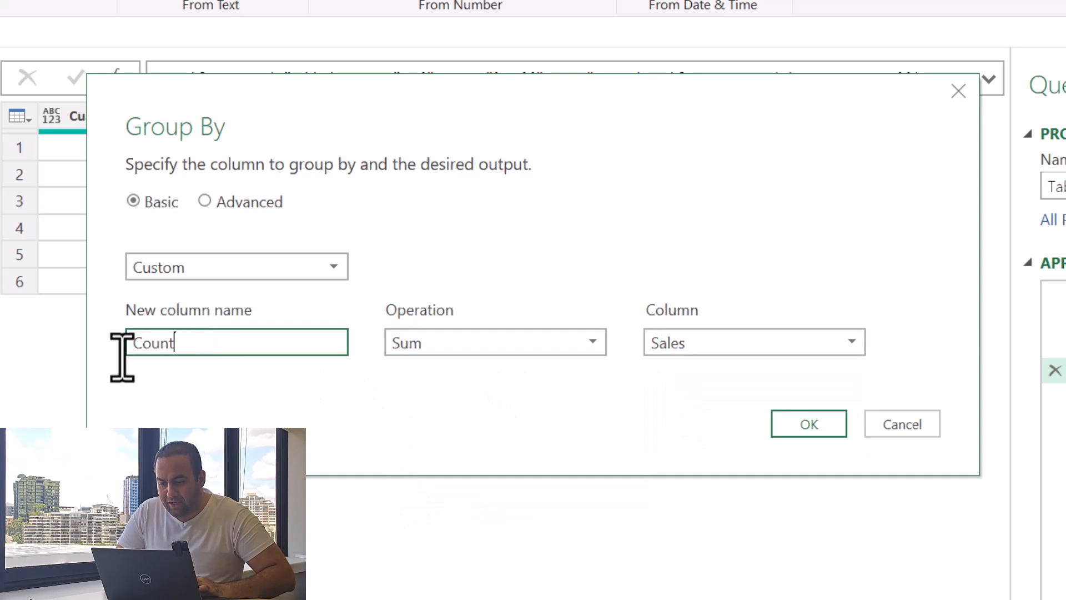
pyautogui.write('Total')
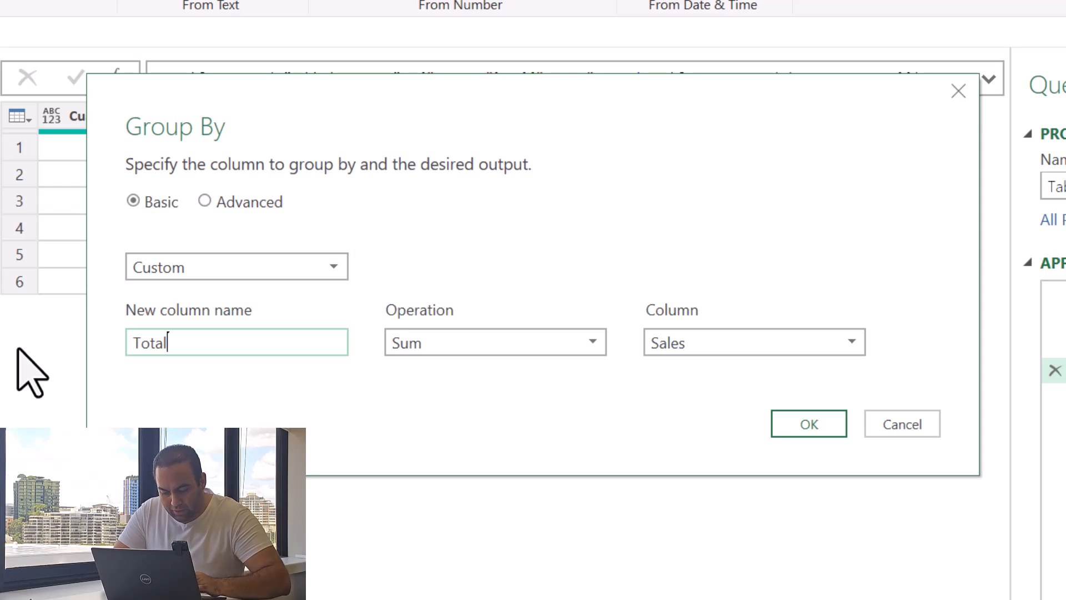
pyautogui.write('Sales')
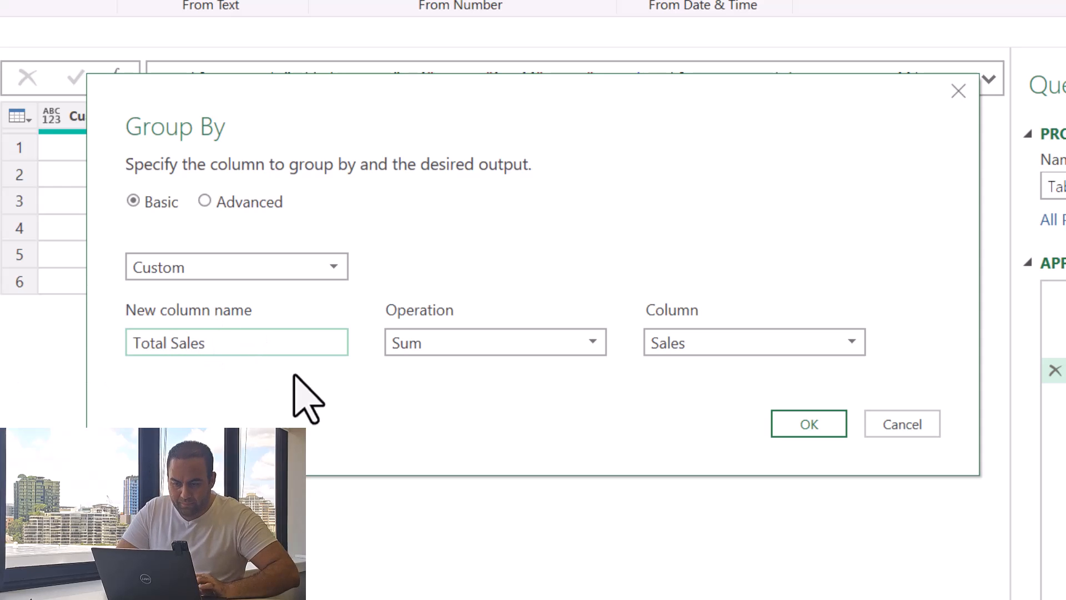
pyautogui.moveTo(808, 424)
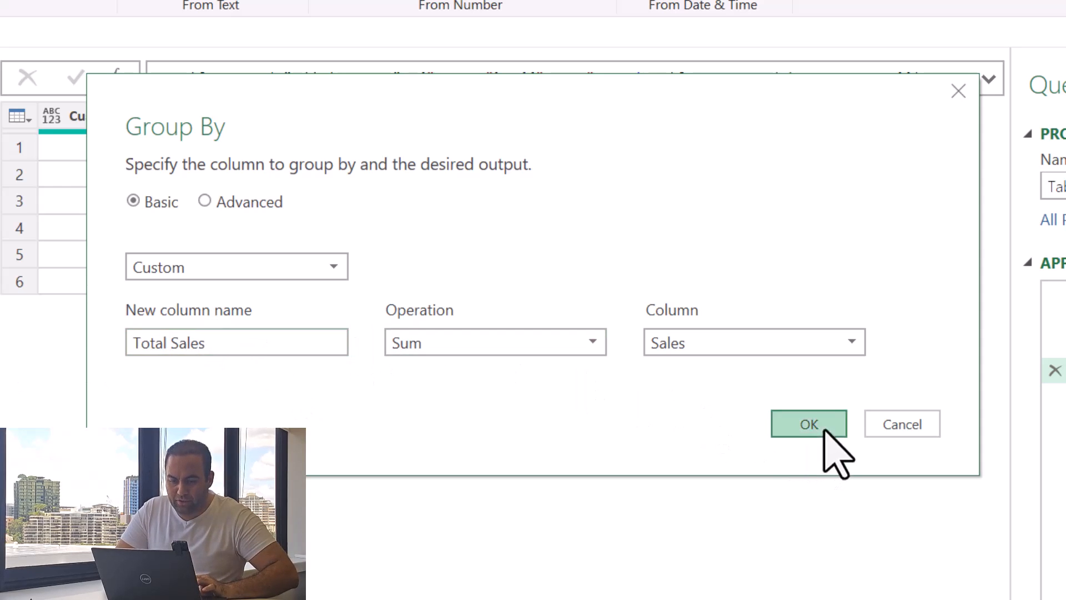
pyautogui.click(809, 423)
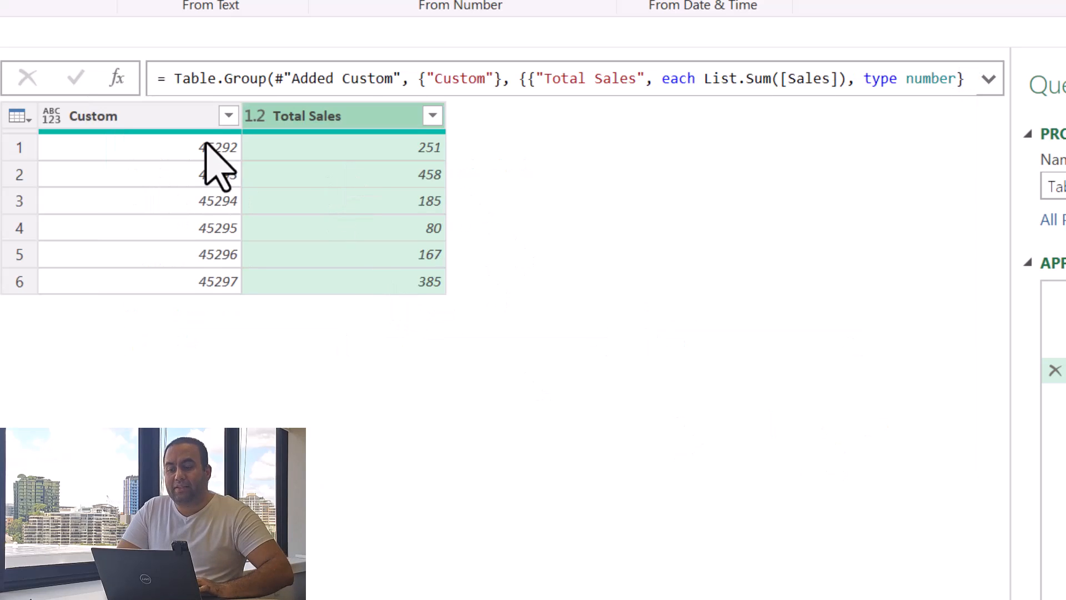
pyautogui.moveTo(216, 214)
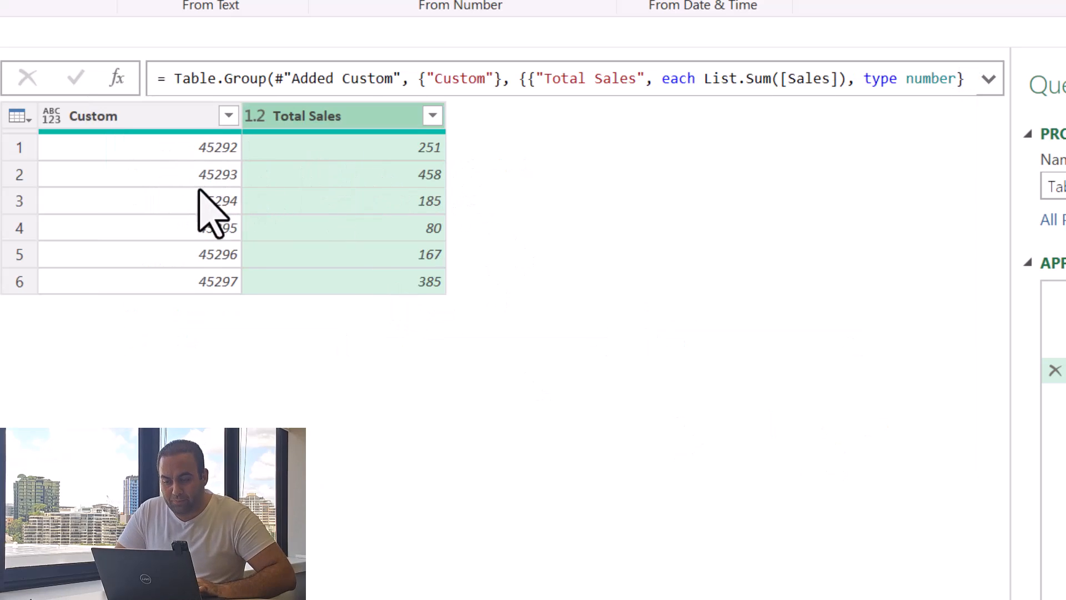
pyautogui.moveTo(354, 238)
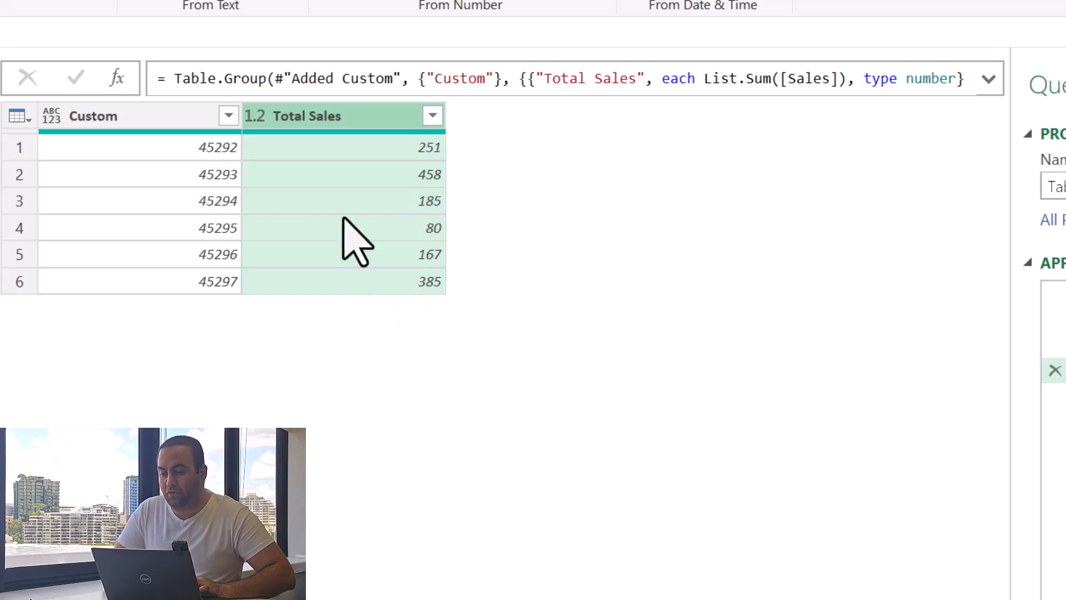
pyautogui.moveTo(459, 293)
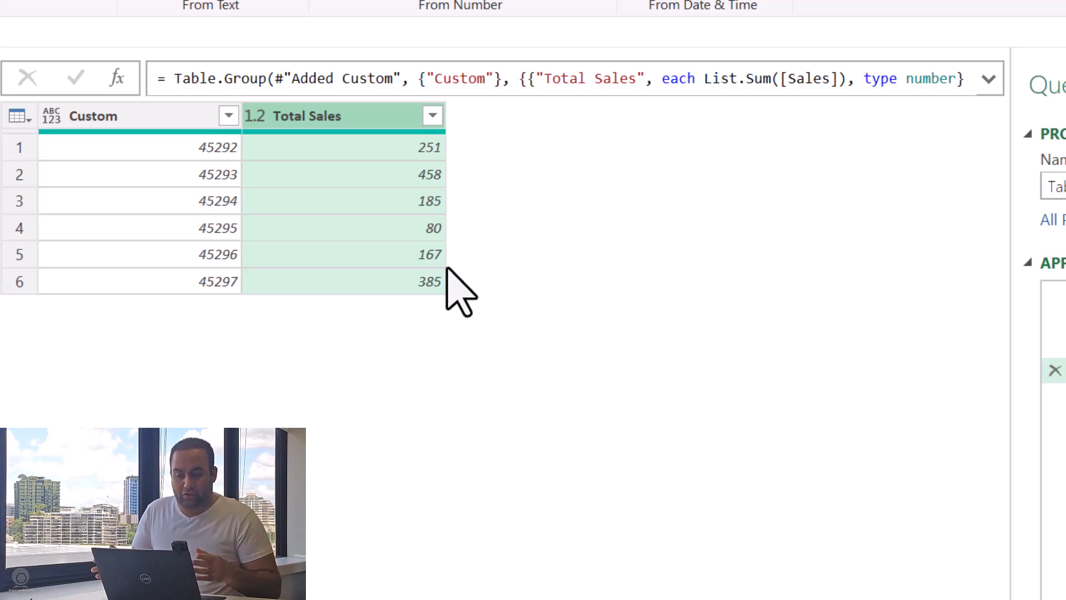
pyautogui.moveTo(1000, 99)
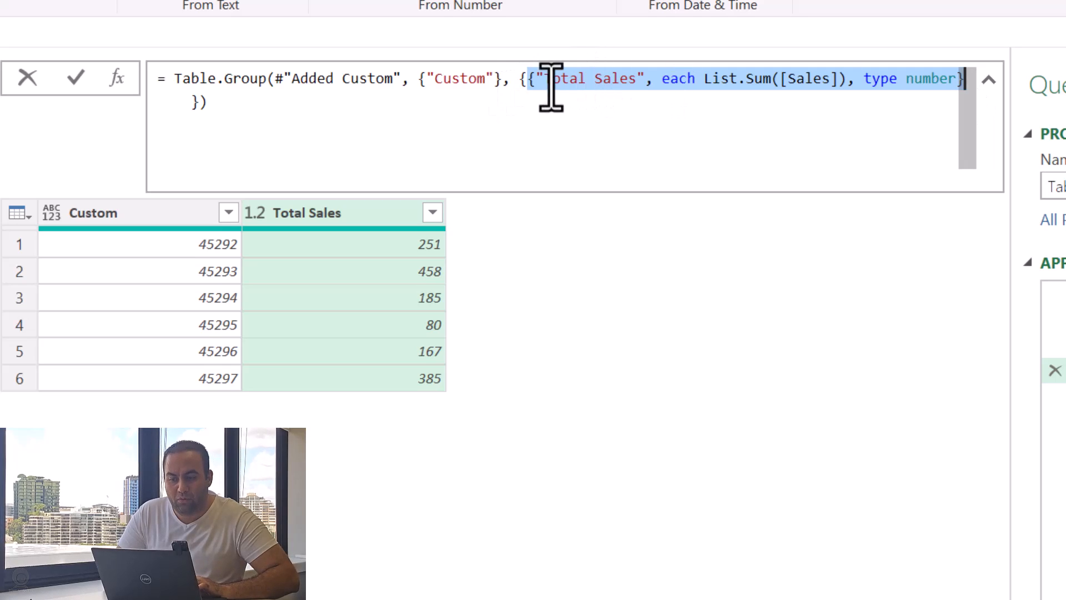
pyautogui.moveTo(330, 367)
pyautogui.write(',{}')
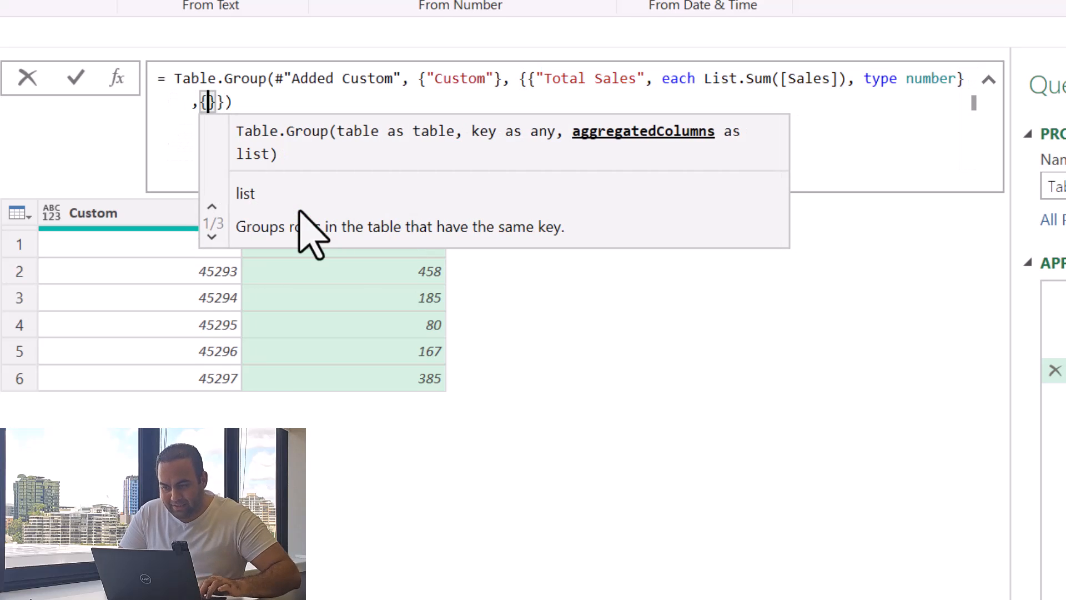
# Step: Add {"Date Range", each _[Date]} as a second Table.Group aggregation
pyautogui.write('"')
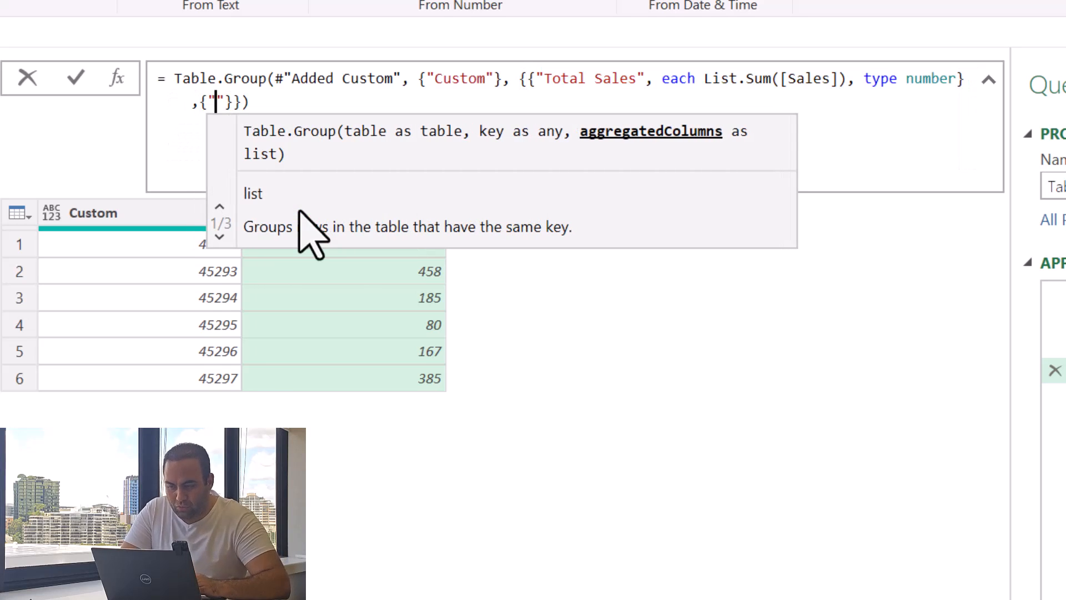
pyautogui.write('Da')
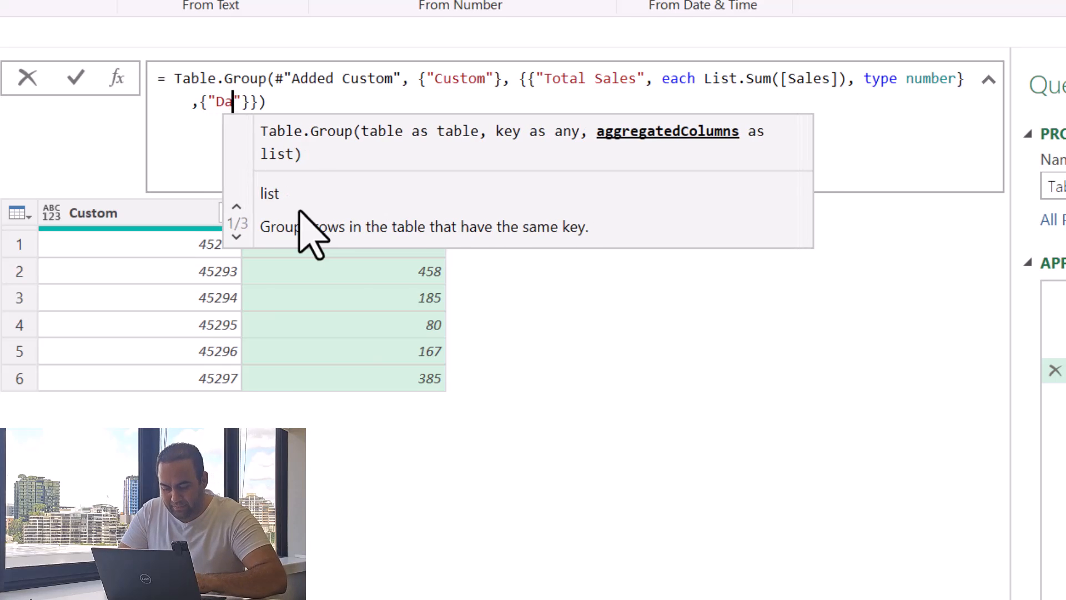
pyautogui.write('te Range')
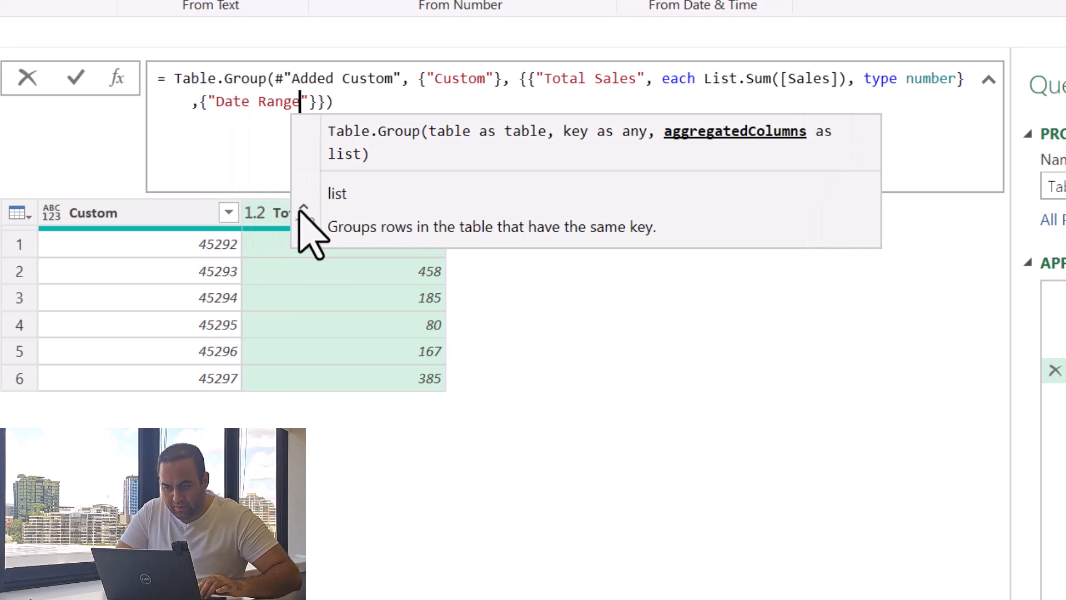
pyautogui.write(',')
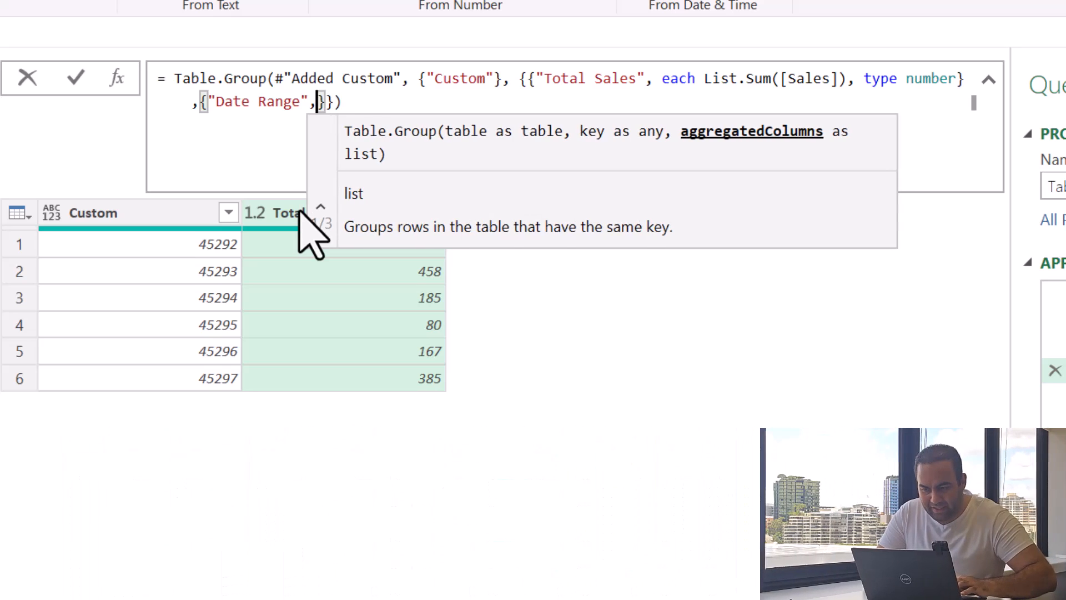
pyautogui.write('each _')
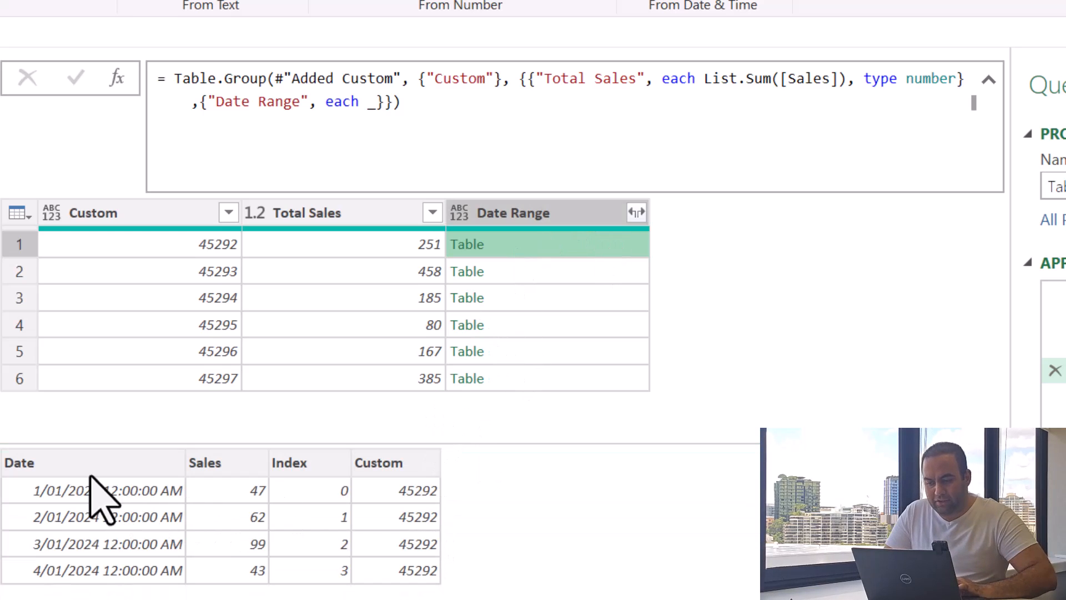
pyautogui.moveTo(102, 476)
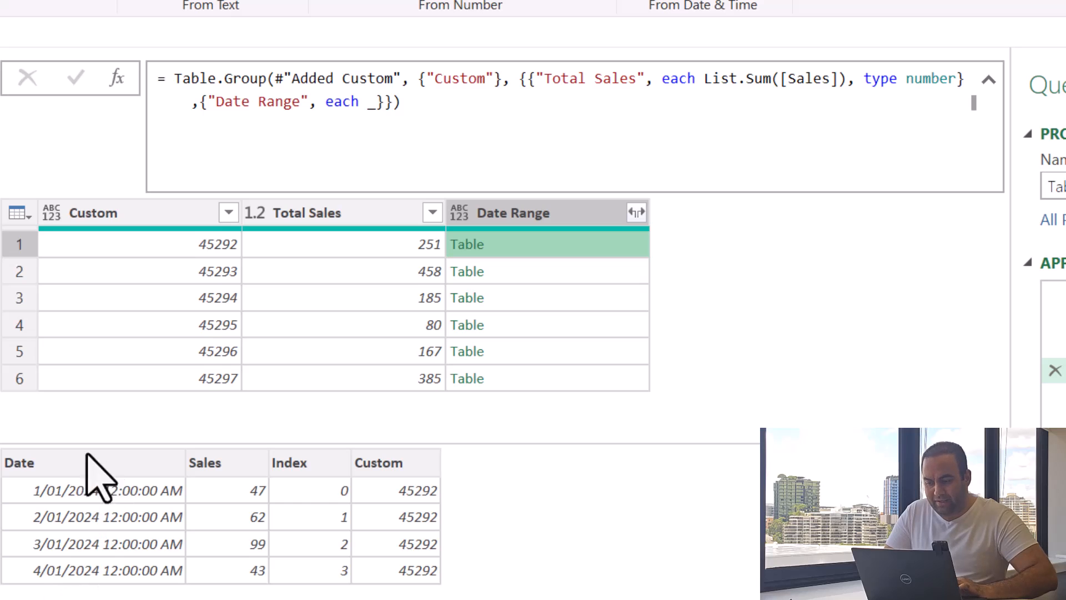
pyautogui.moveTo(381, 112)
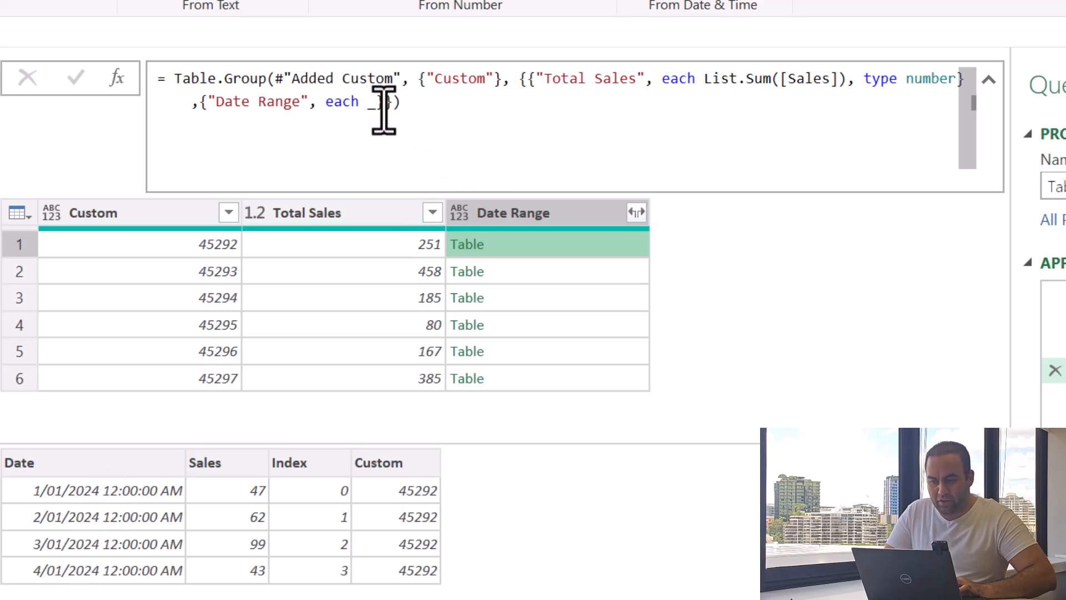
pyautogui.write('[]')
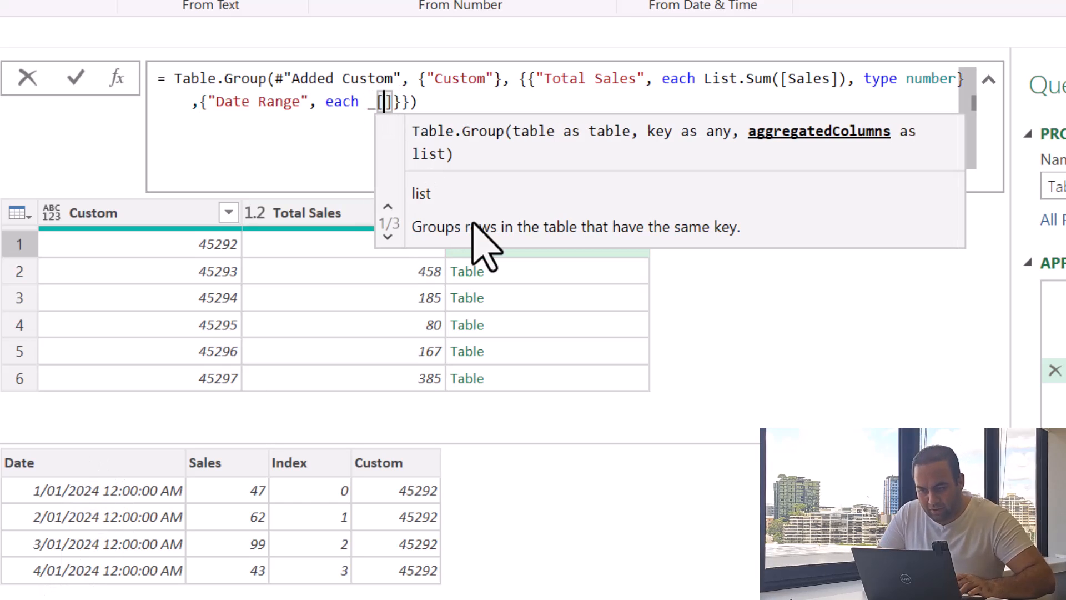
pyautogui.write('Date')
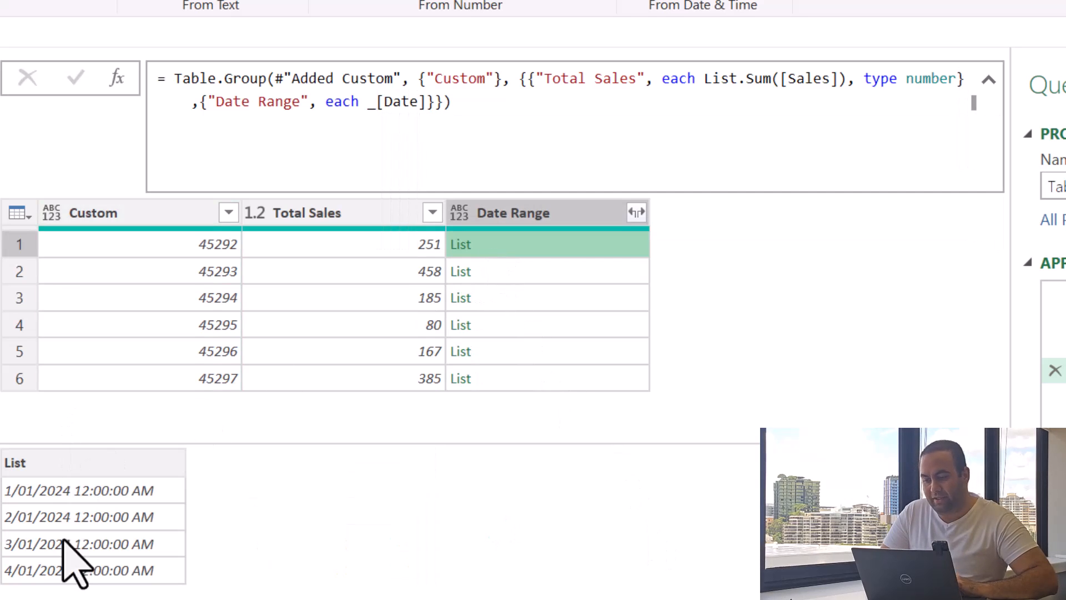
pyautogui.moveTo(75, 581)
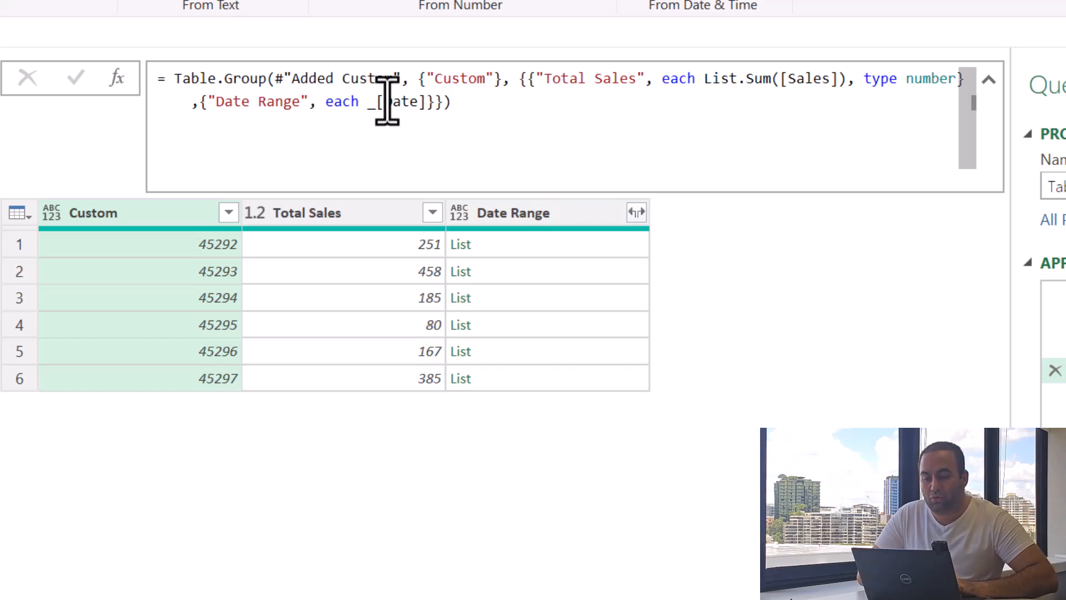
# Step: Wrap _[Date] in List.Transform using (x)=> Date.ToText(x,"yyyy-MM-dd") and commit the formula
pyautogui.write('L')
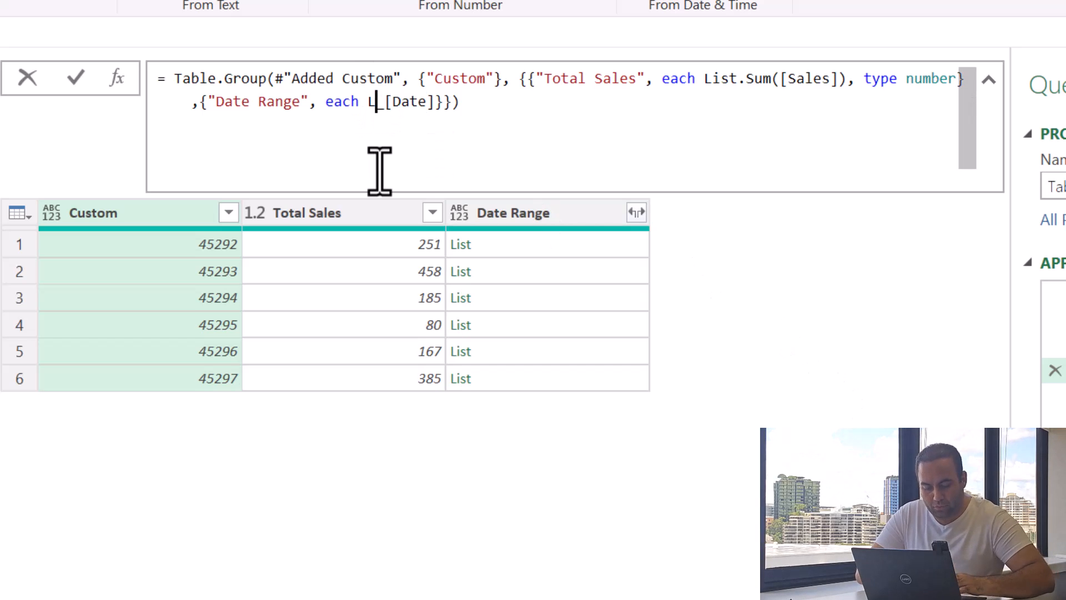
pyautogui.write('ist.Tran')
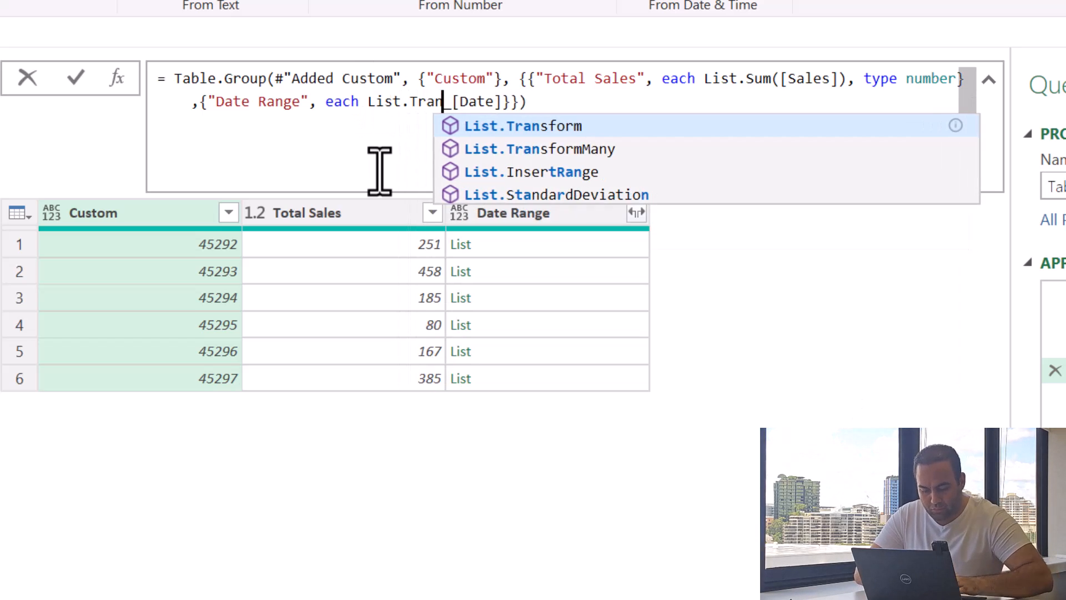
pyautogui.write('sform(')
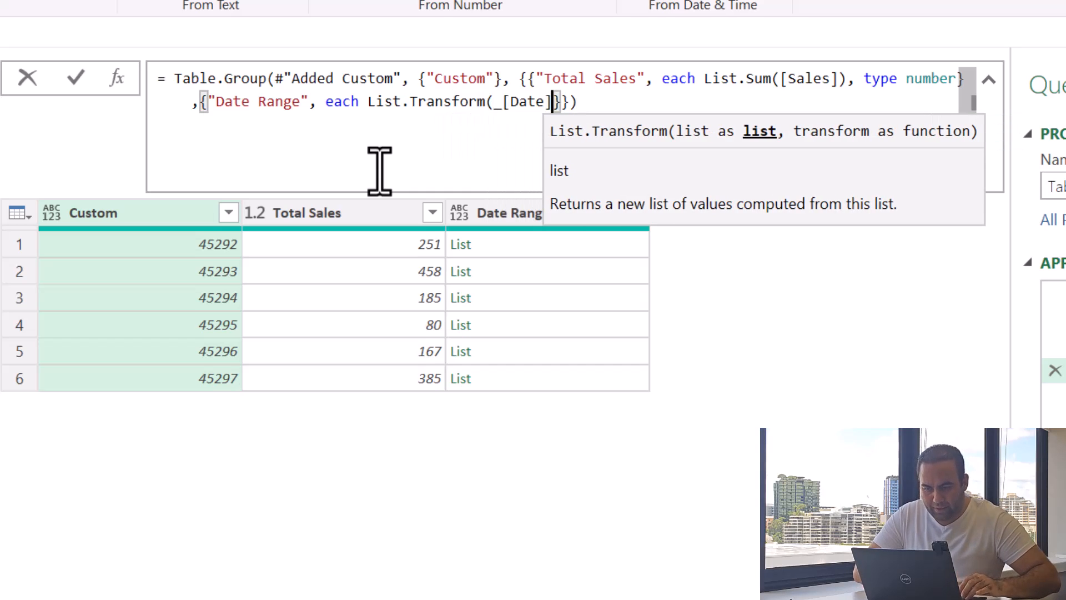
pyautogui.write(',(x)')
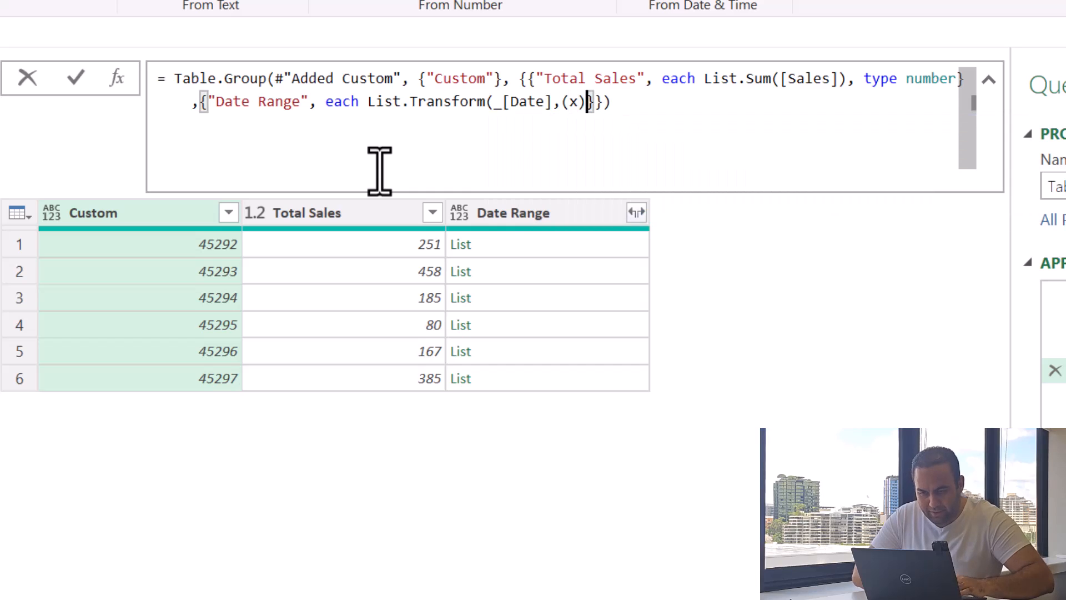
pyautogui.write('=>')
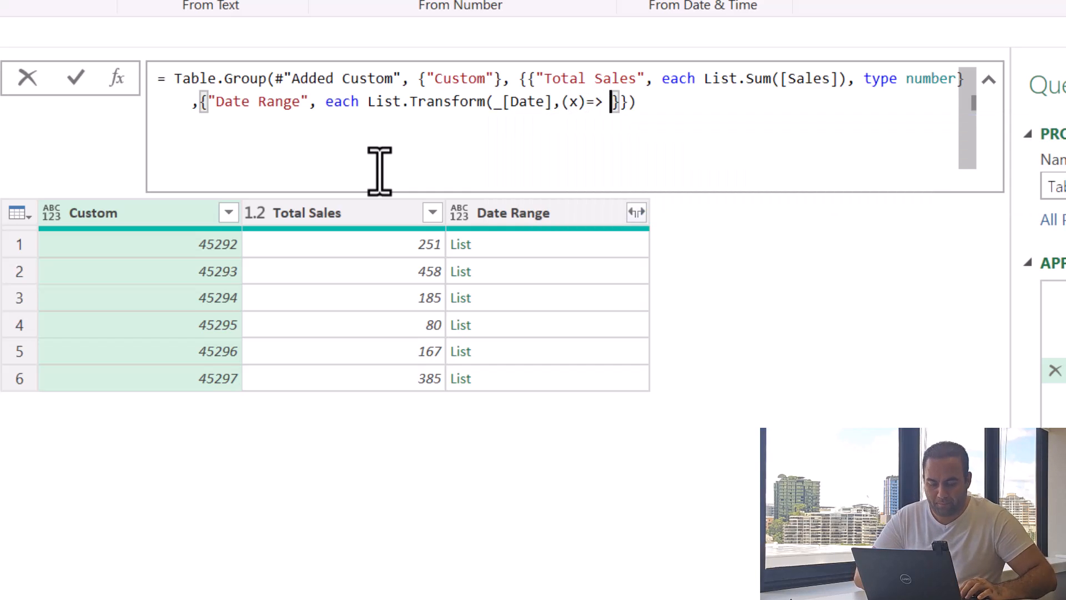
pyautogui.write('Date.')
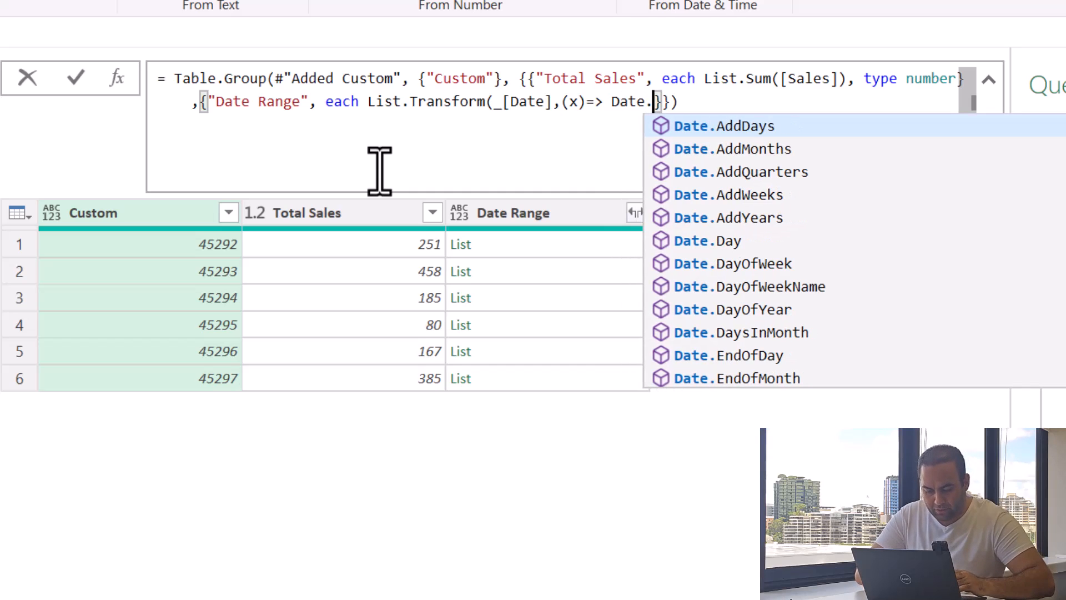
pyautogui.write('ToText(x,"')
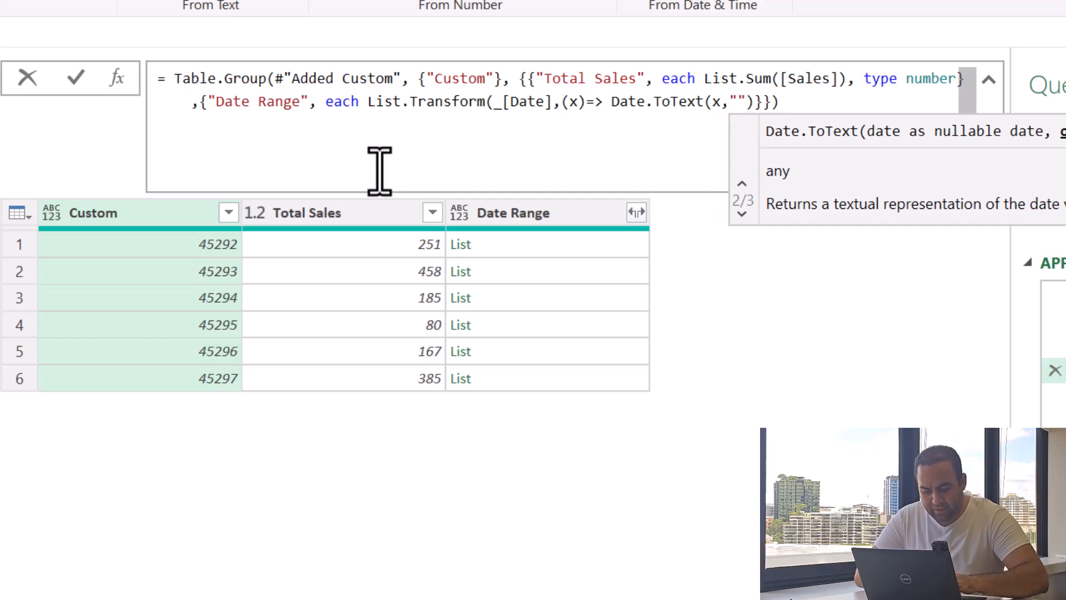
pyautogui.write('yyyy')
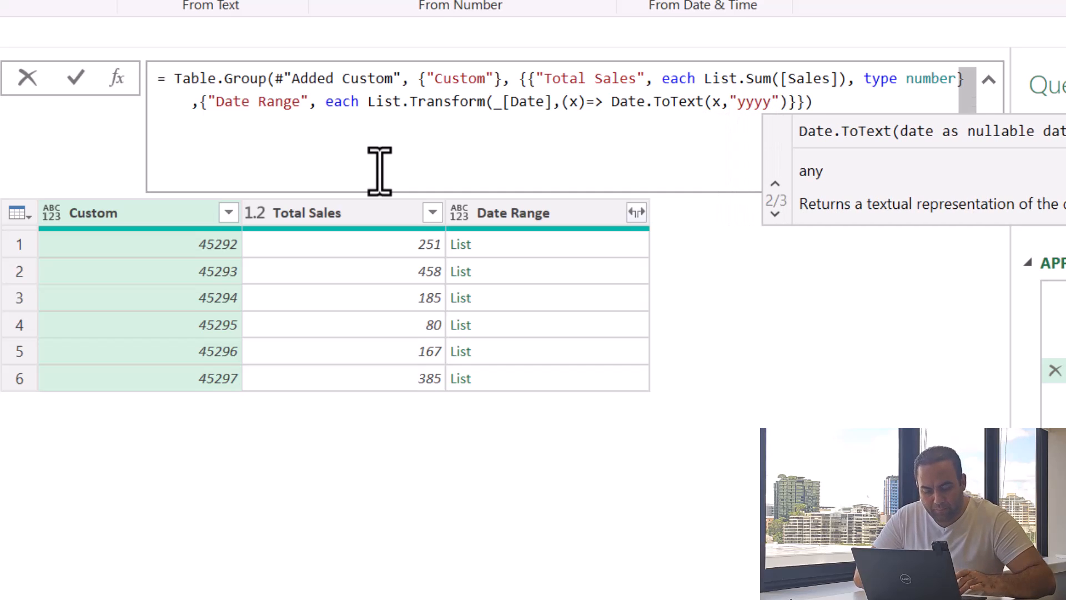
pyautogui.write('-MM-')
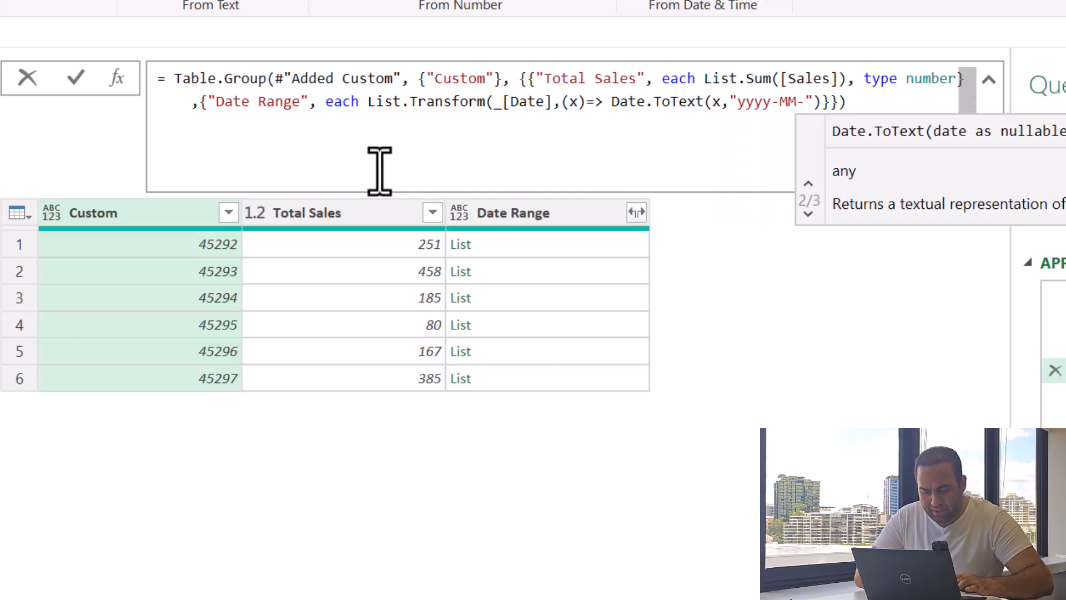
pyautogui.write('dd')
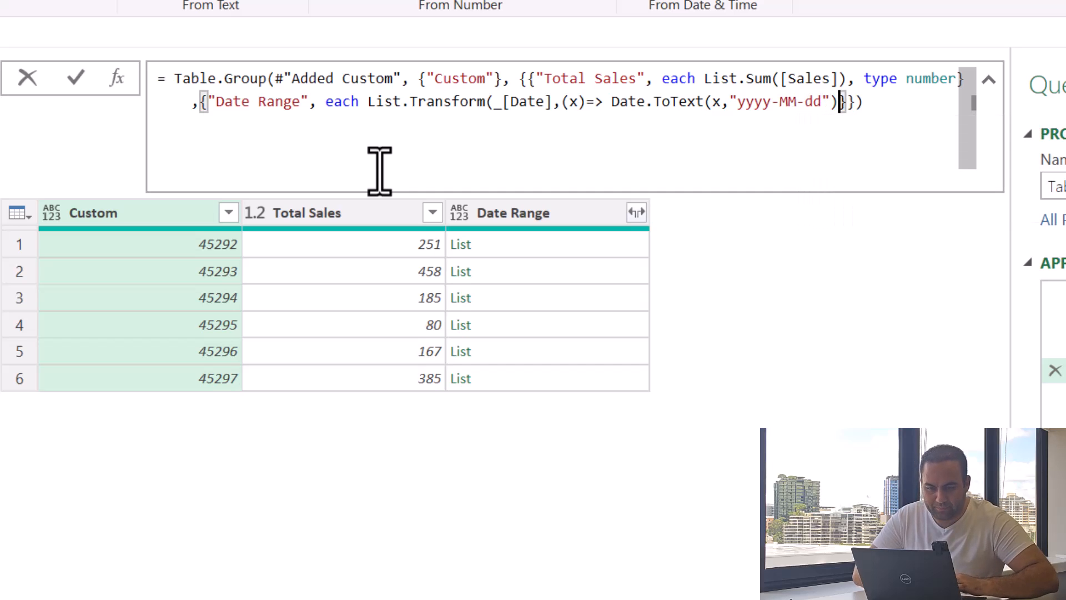
pyautogui.click(75, 78)
pyautogui.write(')')
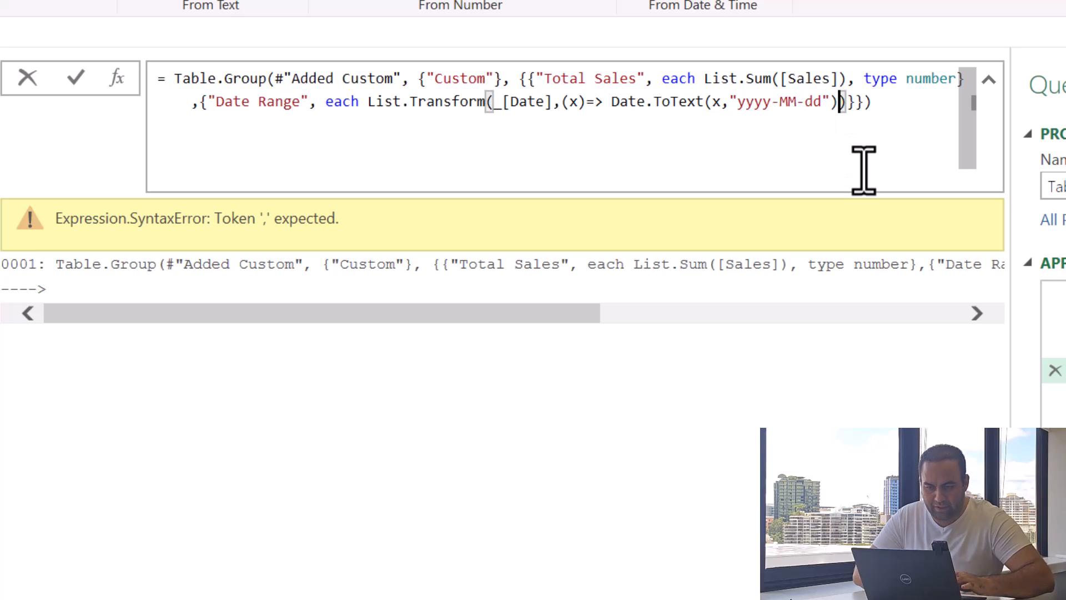
# Step: Change the format to DateTime.ToText "yyyy-MMMM-dd" and preview the first two Date Range lists
pyautogui.click(75, 77)
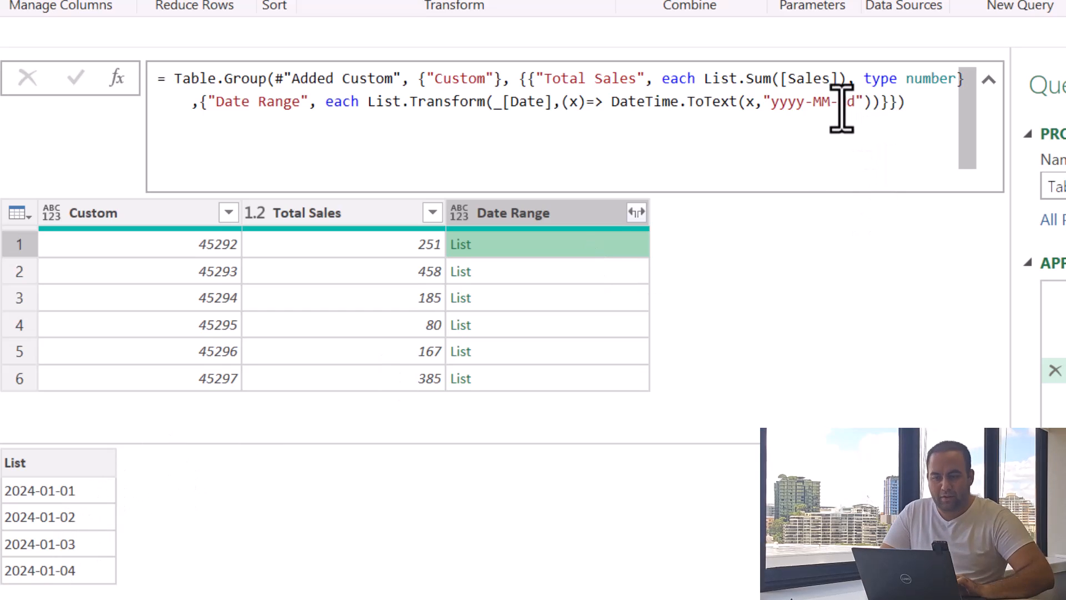
pyautogui.write('MMMM')
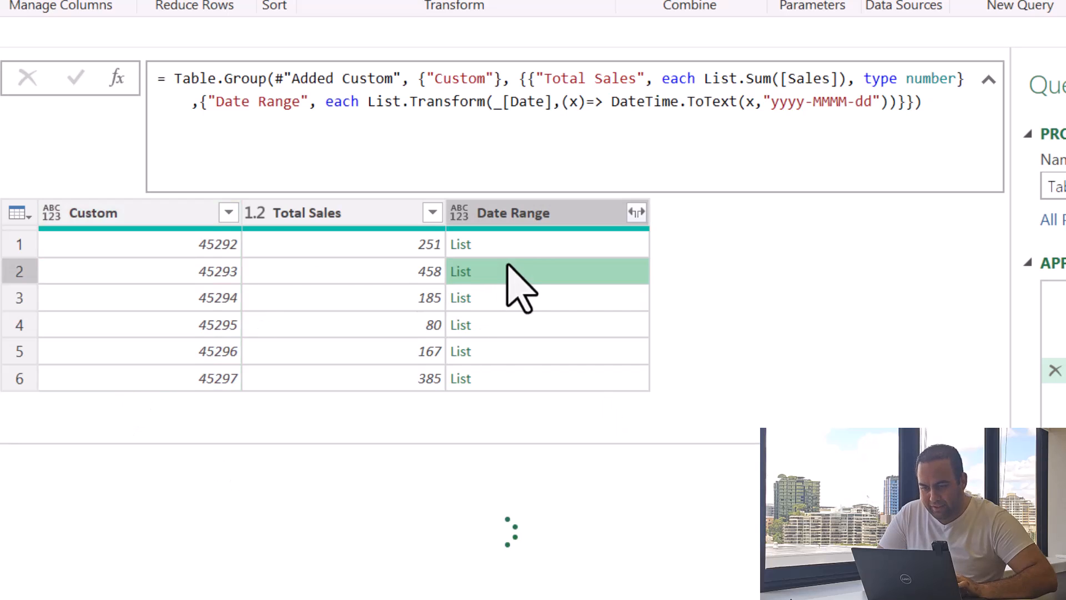
pyautogui.click(461, 272)
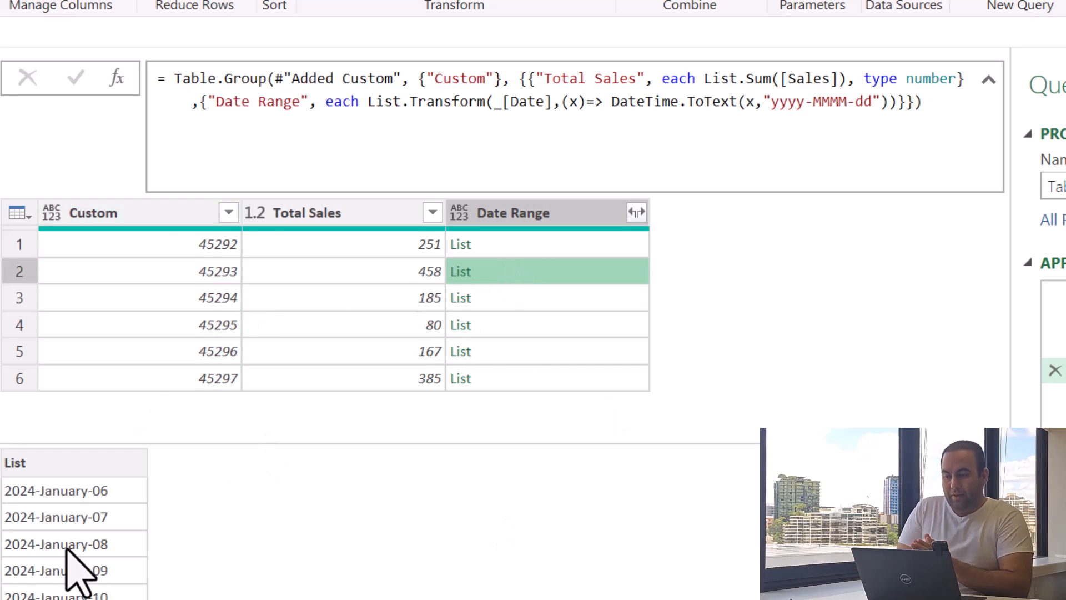
pyautogui.click(461, 245)
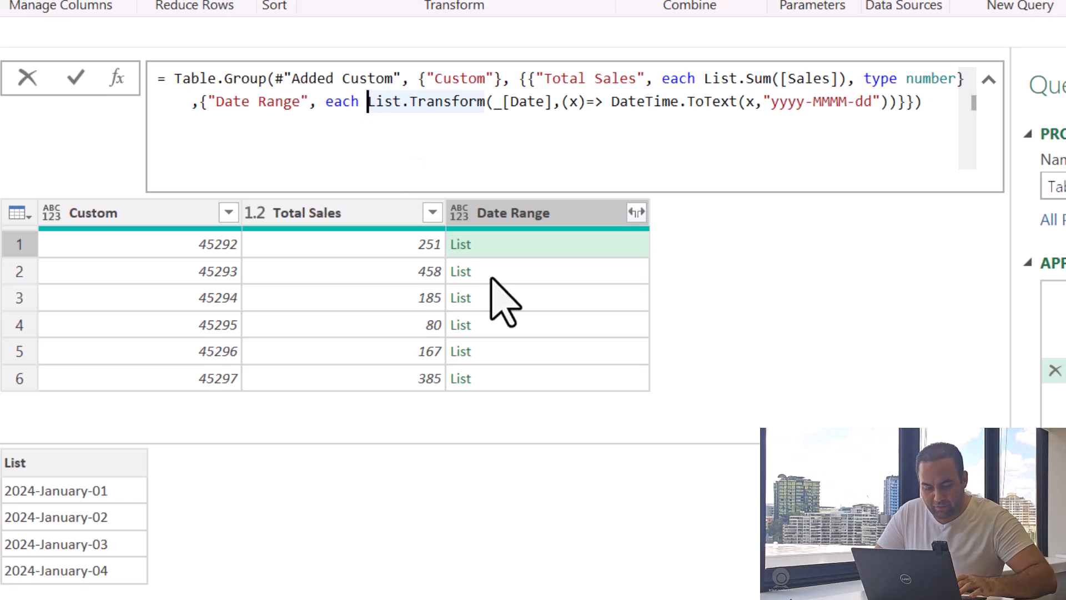
# Step: Return [b] where b = a{0} & " - " & List.Last(a) for each Date Range
pyautogui.write('a=')
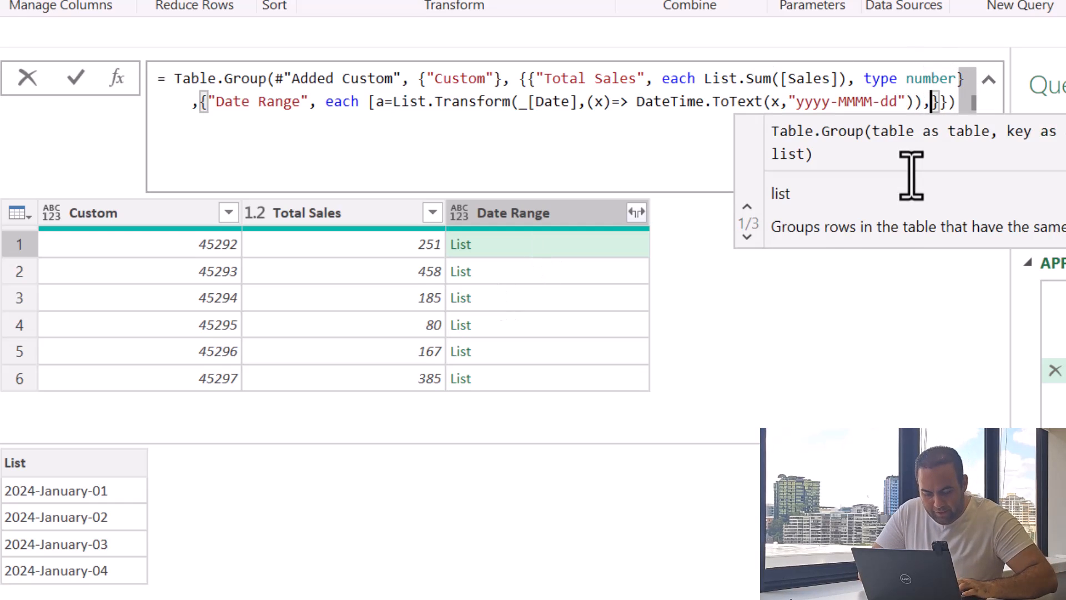
pyautogui.write('b=]')
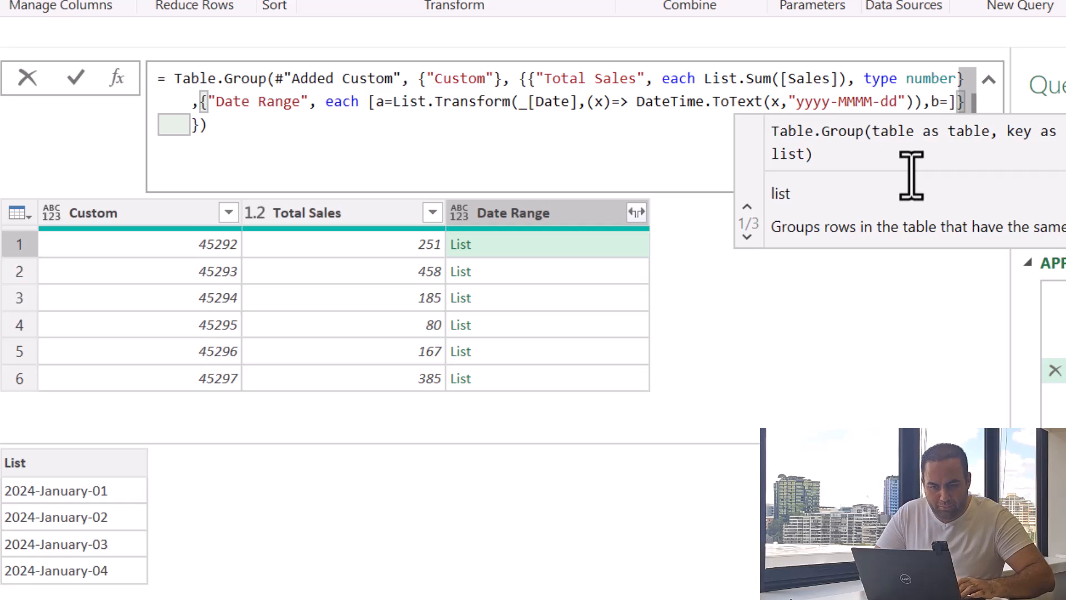
pyautogui.write('b')
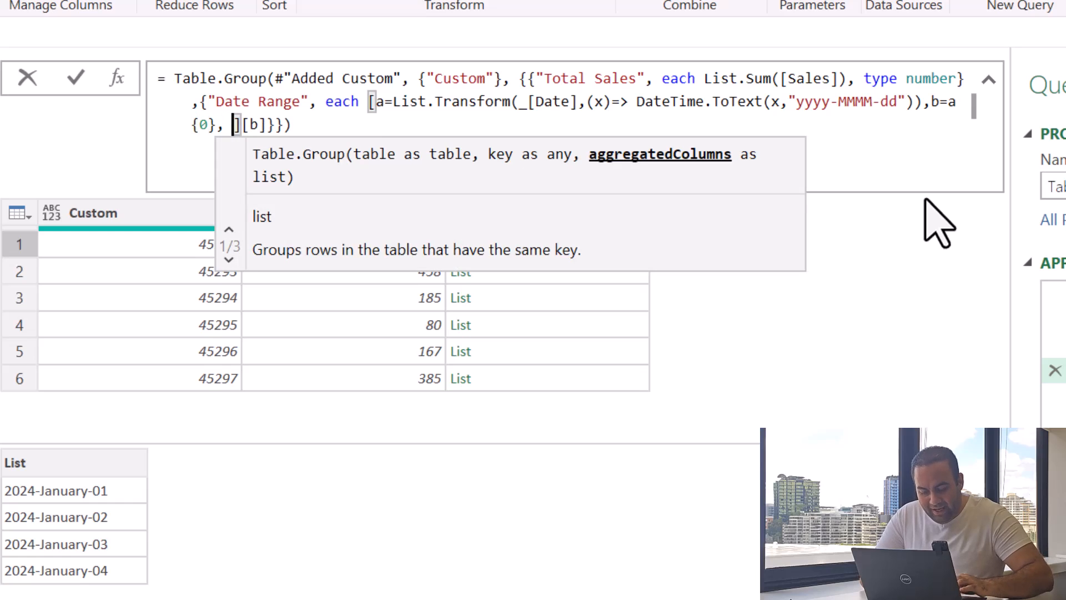
pyautogui.write('& " -')
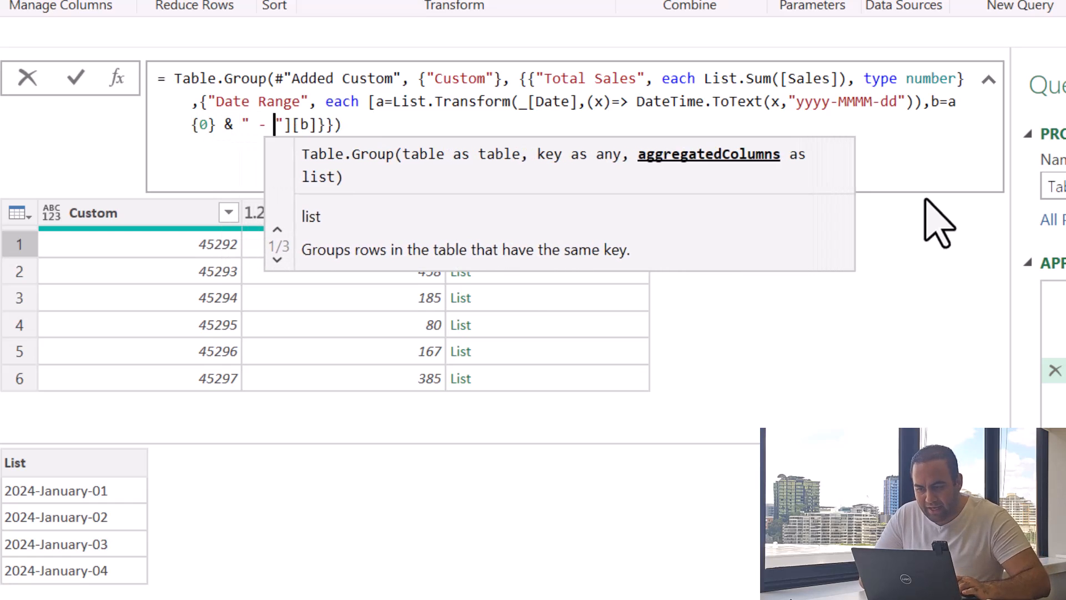
pyautogui.write('&L')
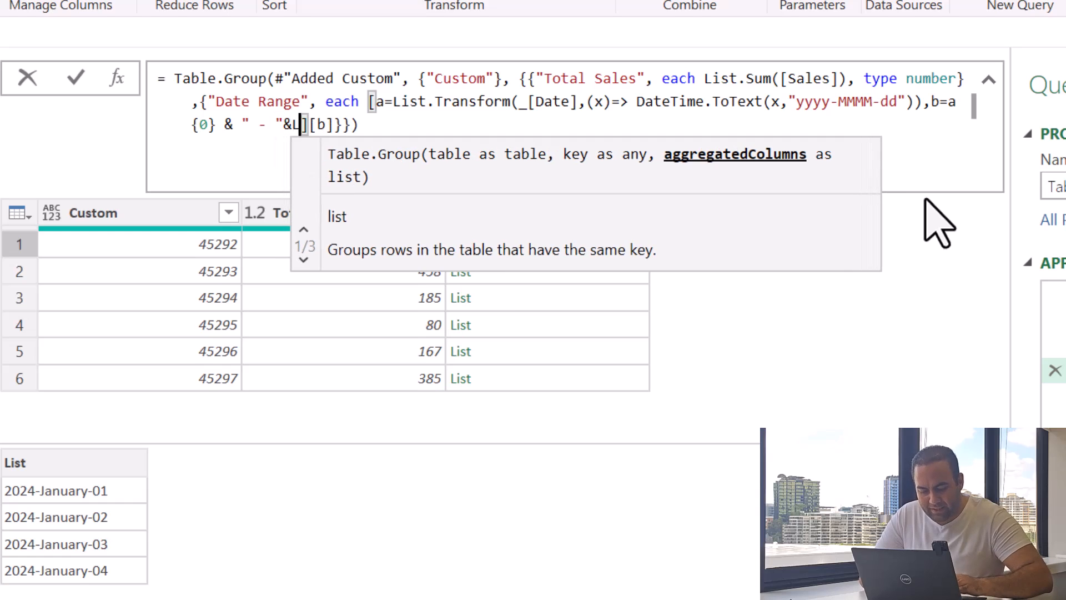
pyautogui.write('ist.Last(a')
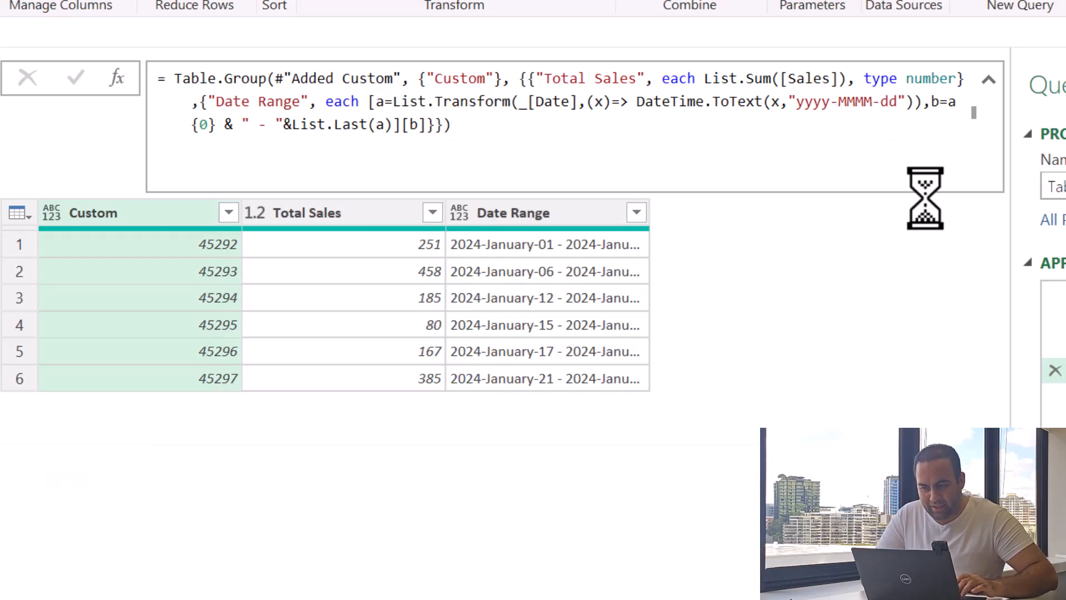
pyautogui.moveTo(646, 212)
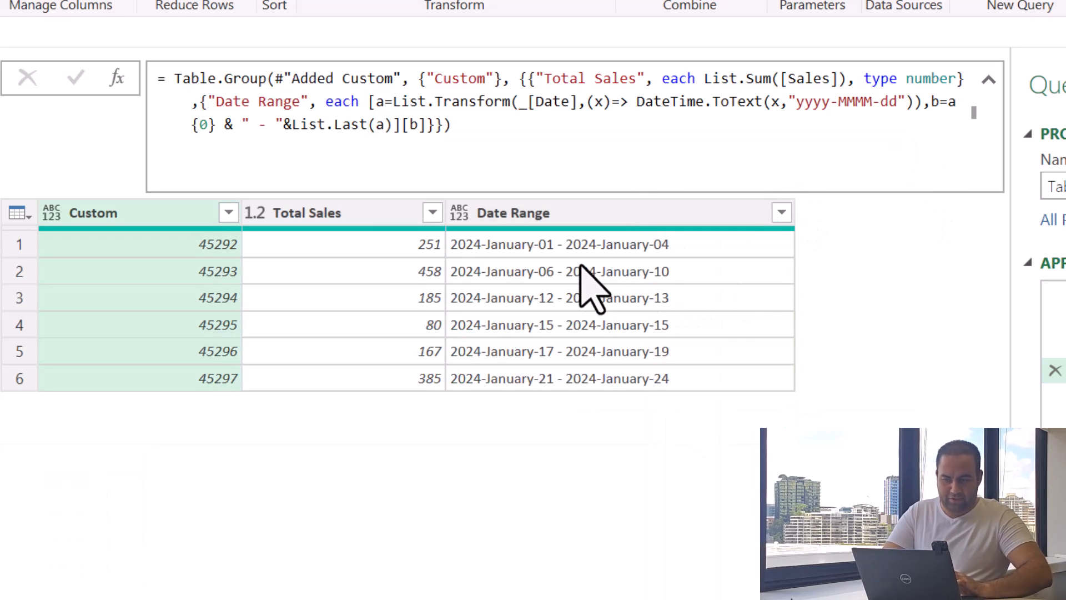
pyautogui.moveTo(670, 272)
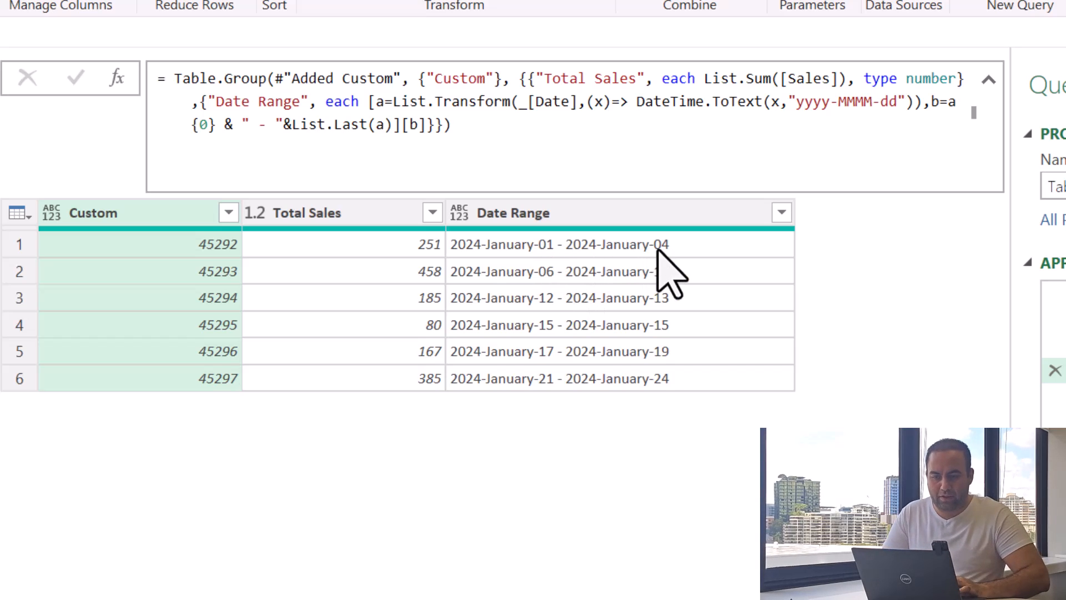
pyautogui.moveTo(432, 266)
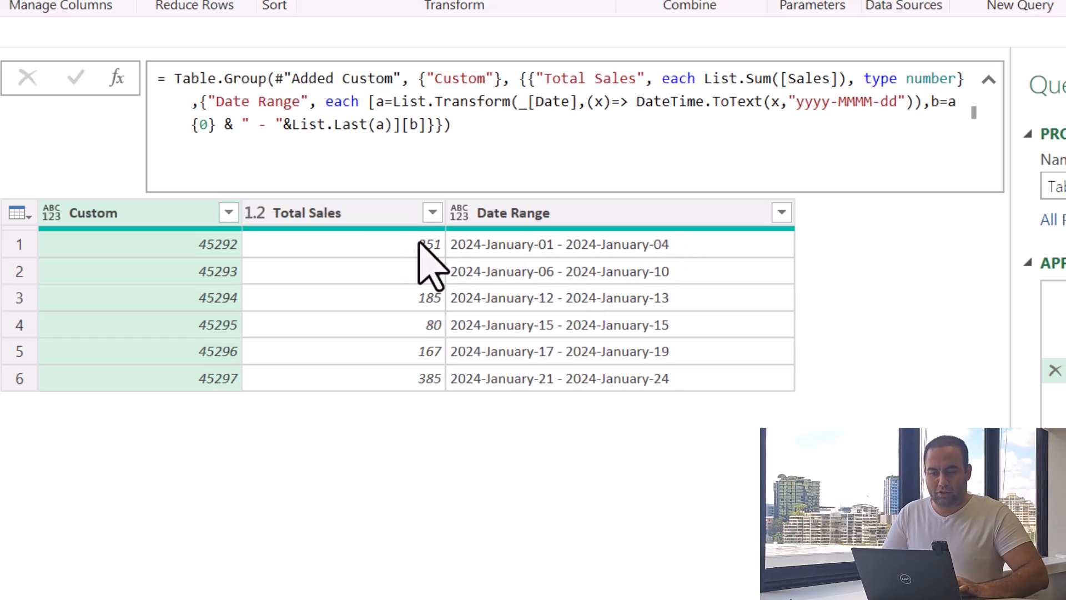
pyautogui.moveTo(239, 265)
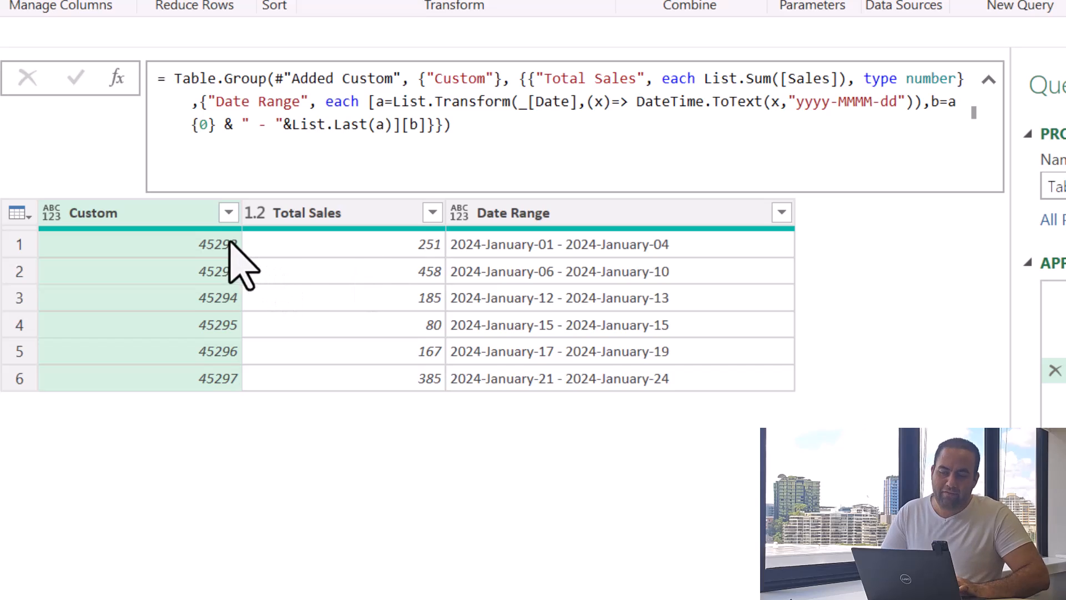
pyautogui.moveTo(470, 266)
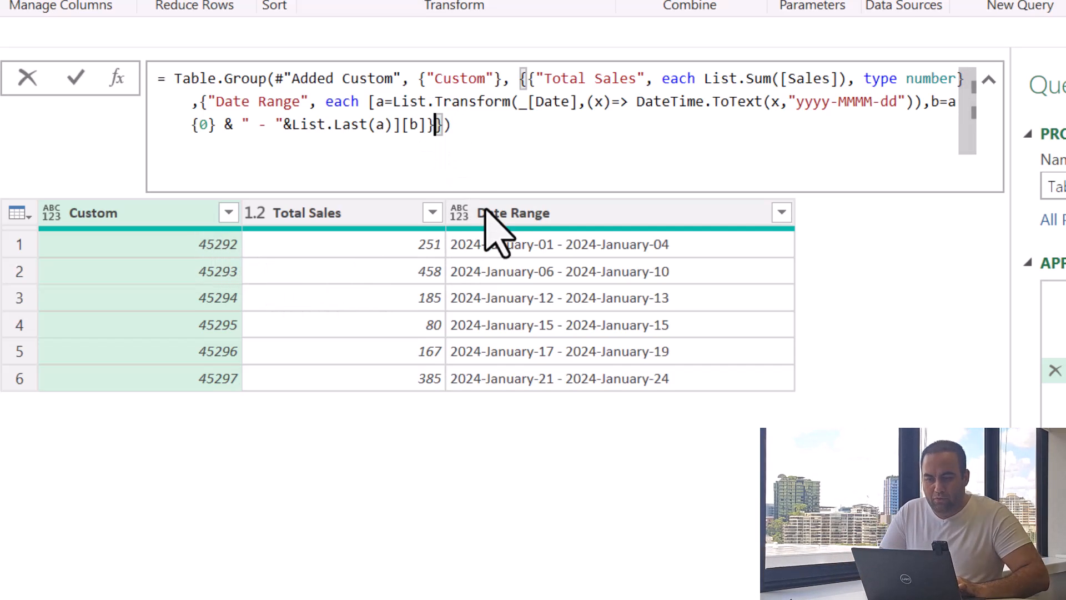
# Step: Add a {"Number of Dates", each Table.RowCount(_)} aggregation to Table.Group
pyautogui.write(',"Number of Dates", e')
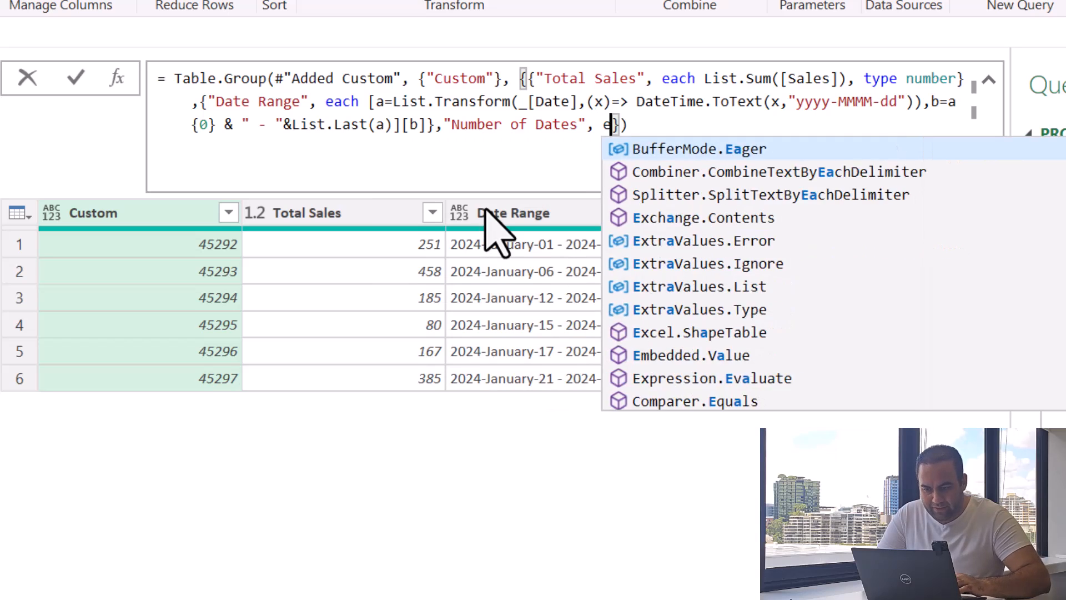
pyautogui.write('ach }')
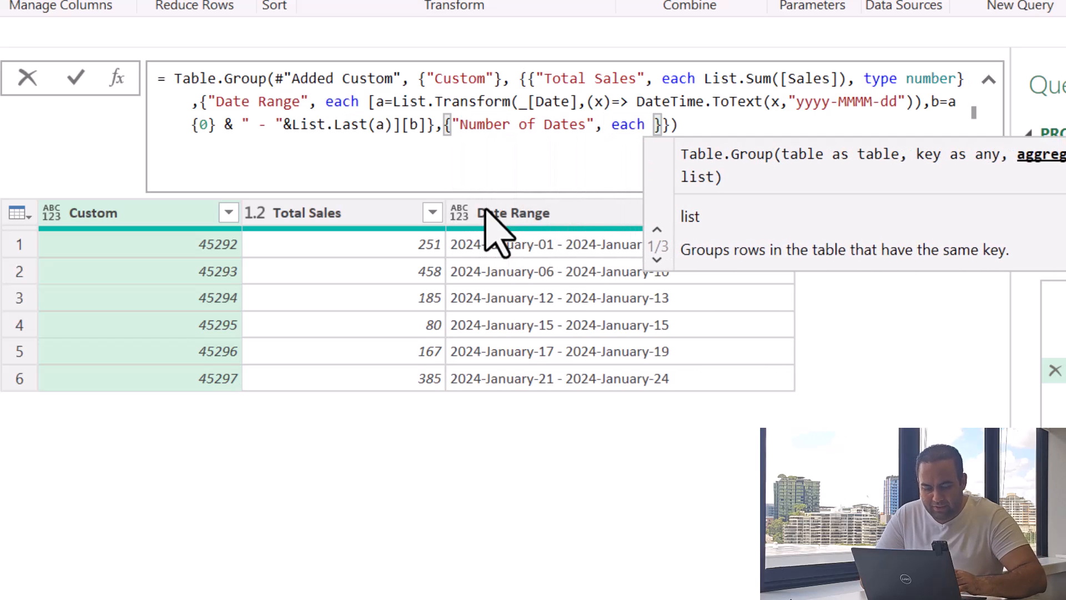
pyautogui.write('Table.')
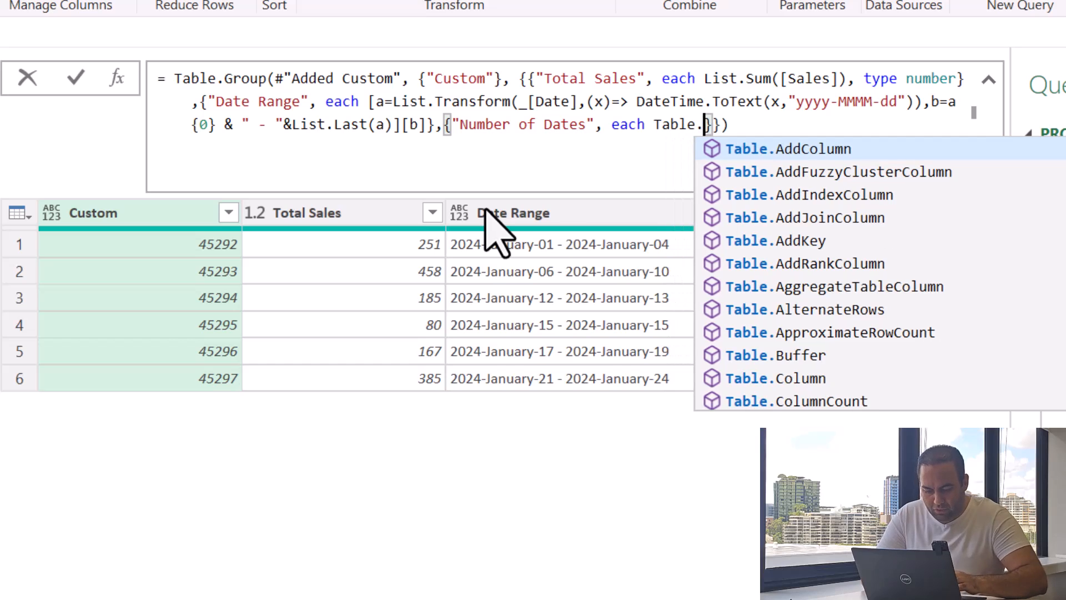
pyautogui.write('RowCount(_')
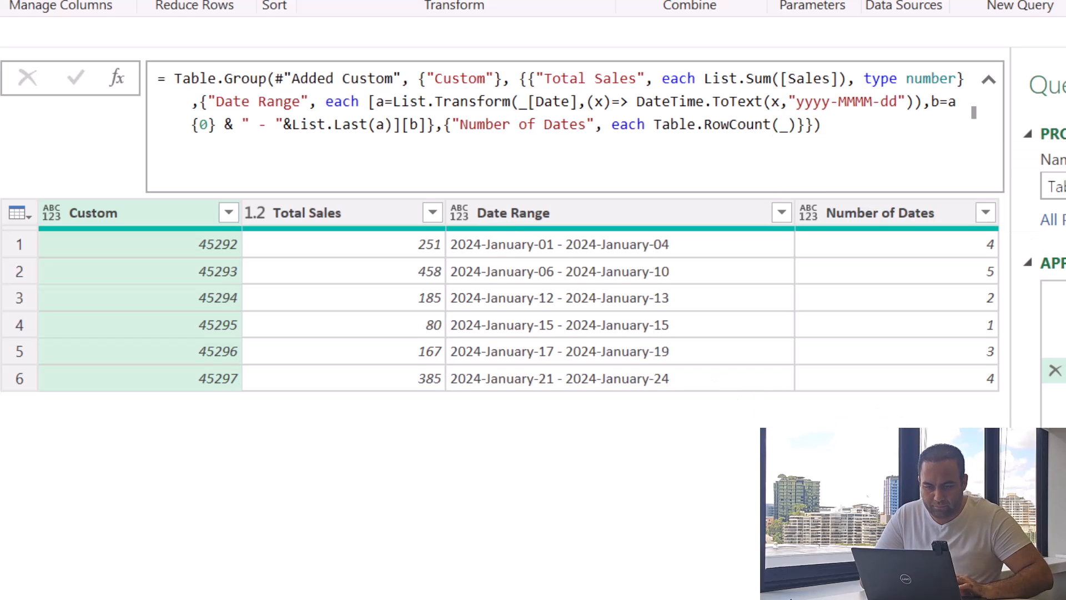
# Step: Remove the Custom column and drag Date Range to the first position
pyautogui.doubleClick(93, 213)
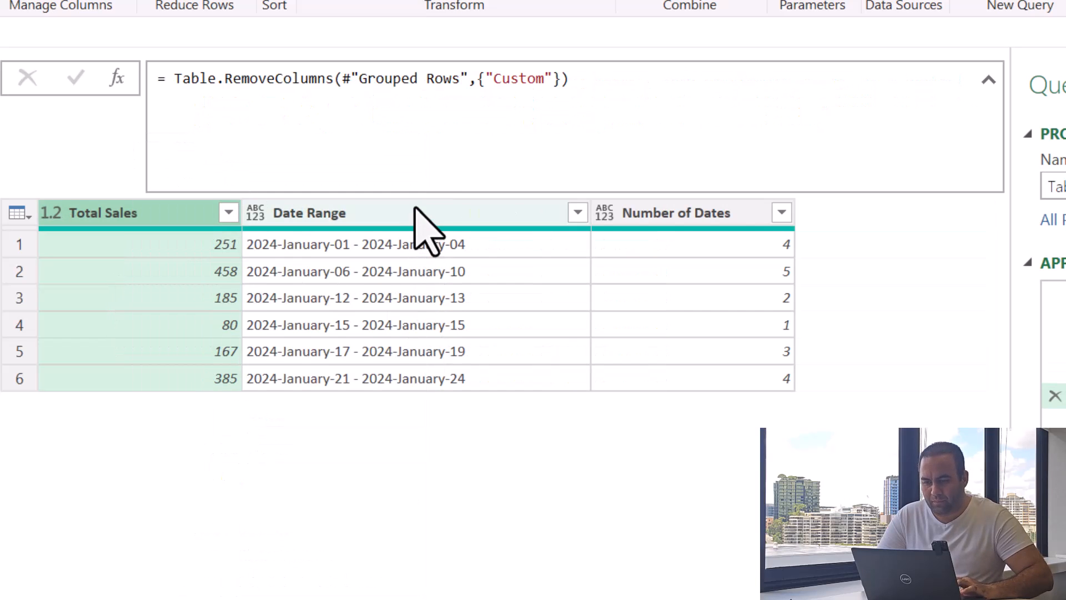
pyautogui.moveTo(309, 212); pyautogui.dragTo(106, 212)
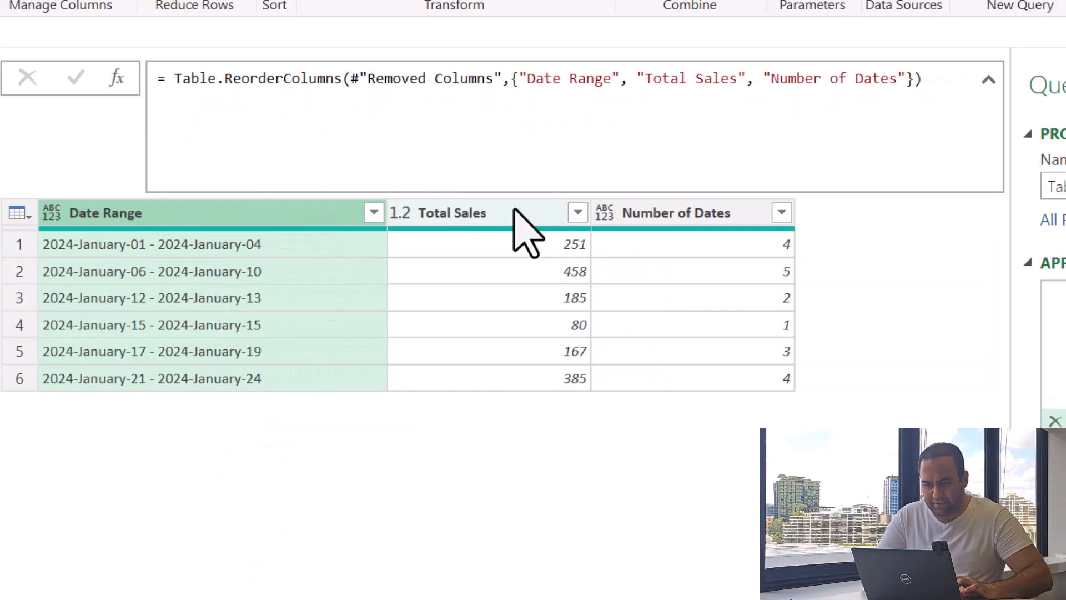
pyautogui.moveTo(728, 258)
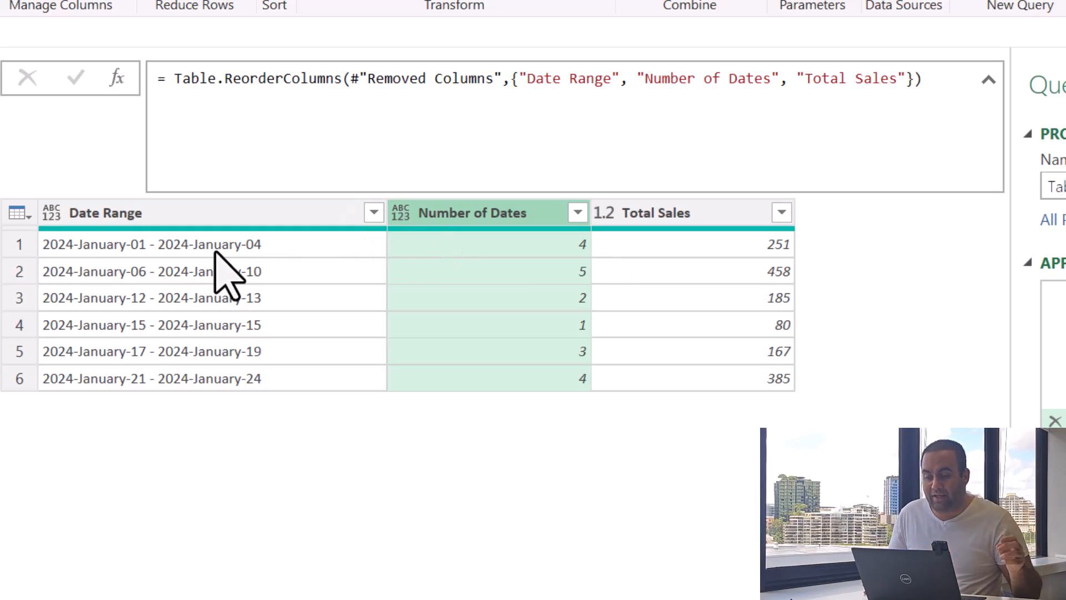
pyautogui.moveTo(201, 324)
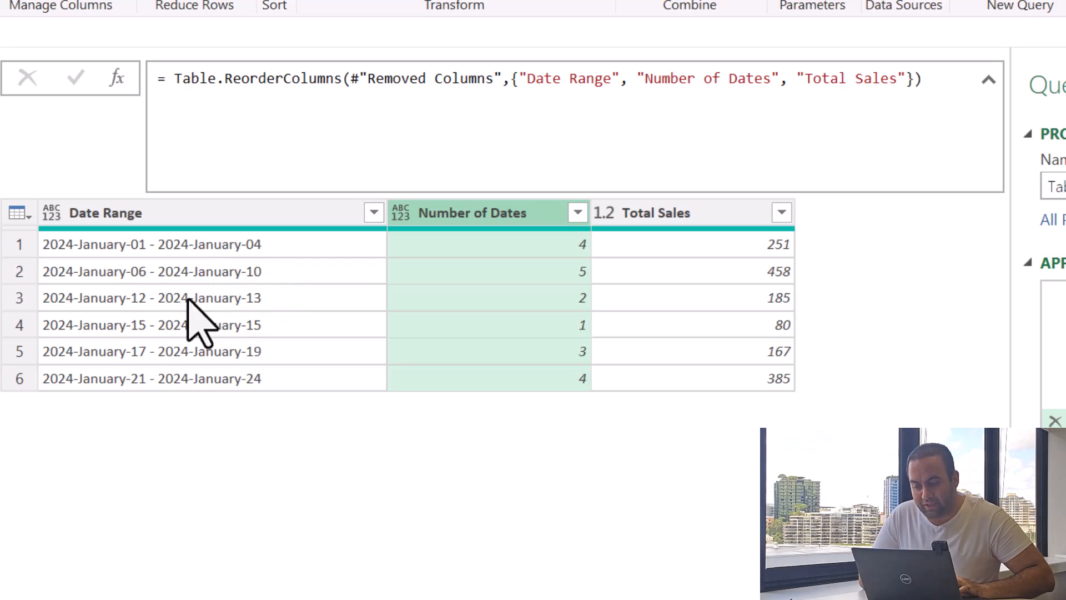
pyautogui.moveTo(299, 381)
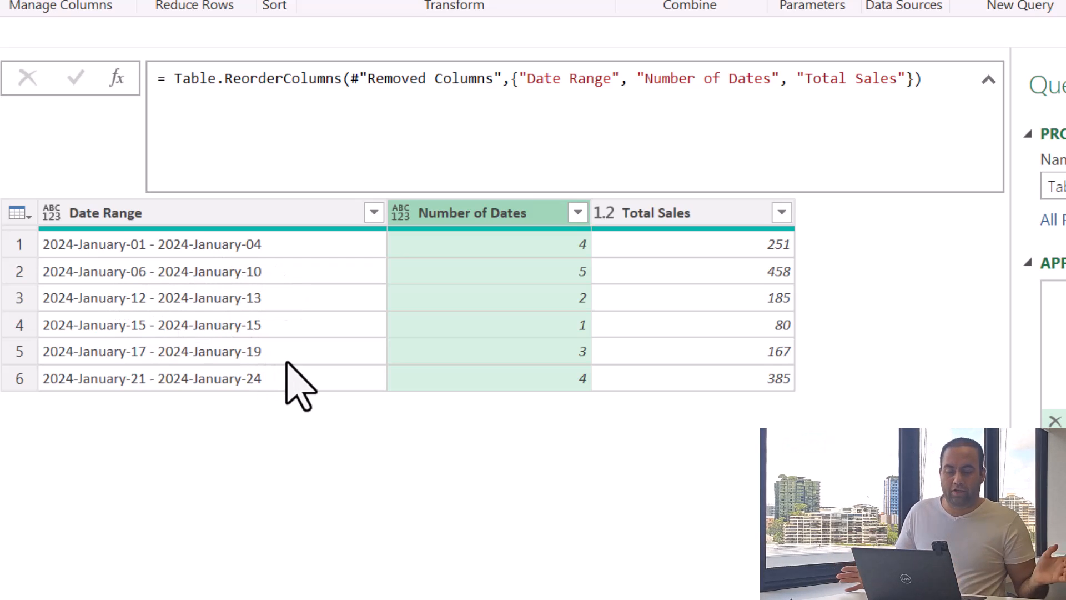